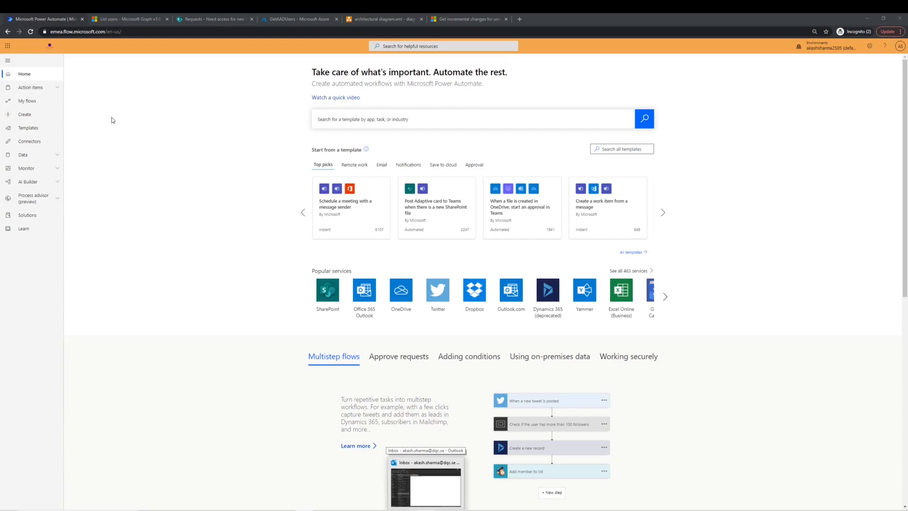
- Create an instant cloud flow named 'get ad users' with a manual trigger
left_click(24, 115)
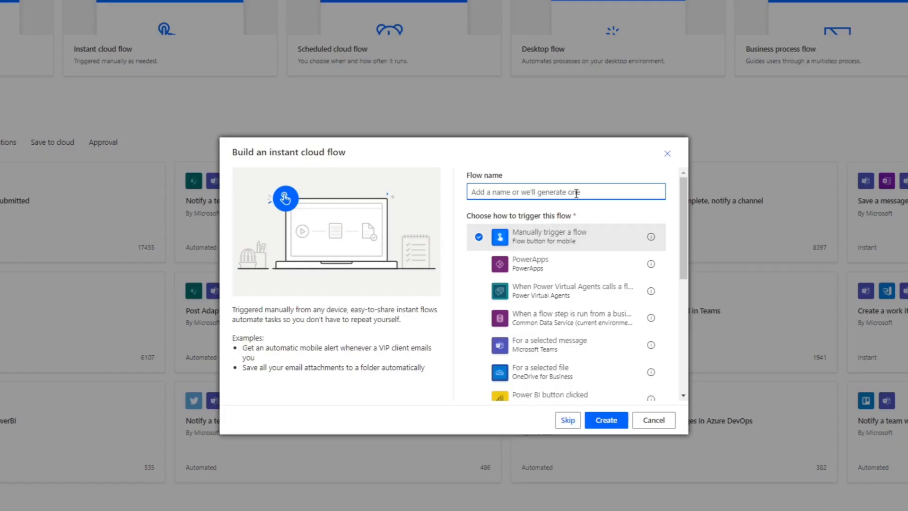
type("get ad users")
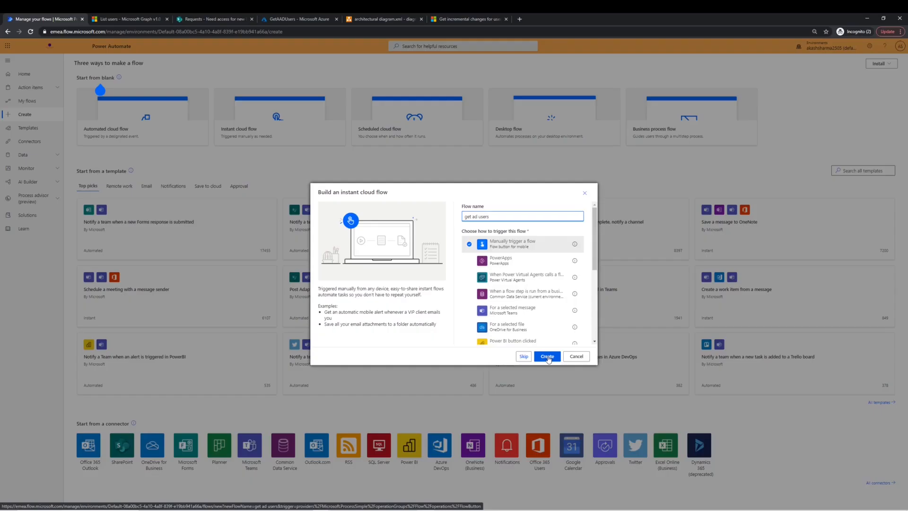
left_click(545, 356)
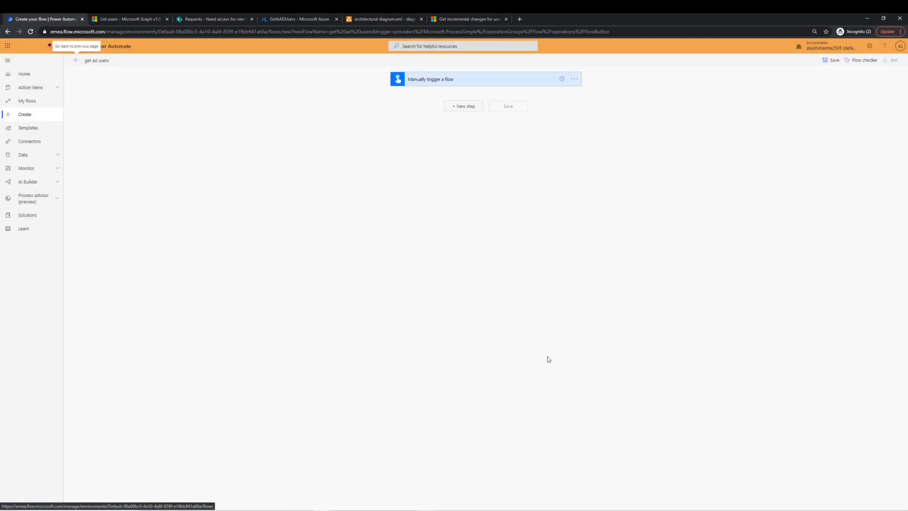
mouse_move(494, 184)
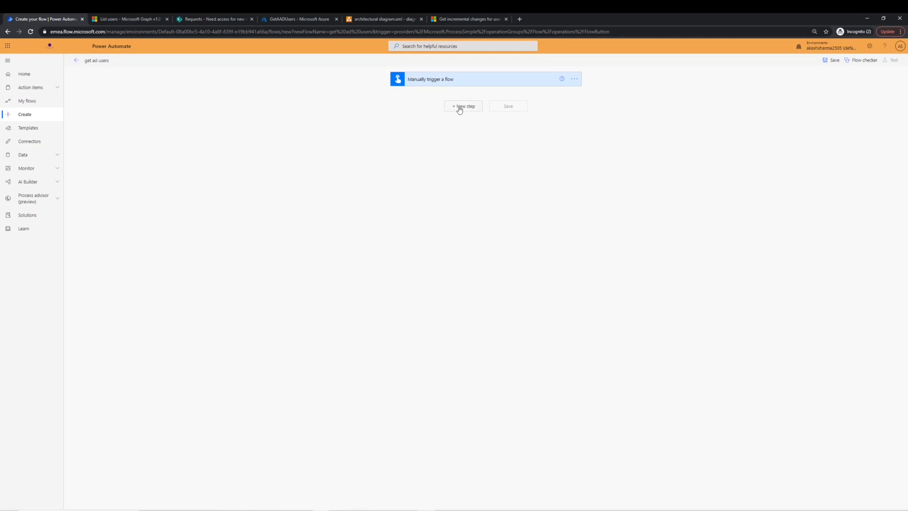
- Add an HTTP action after the trigger and bring up the Graph List users reference
left_click(463, 106)
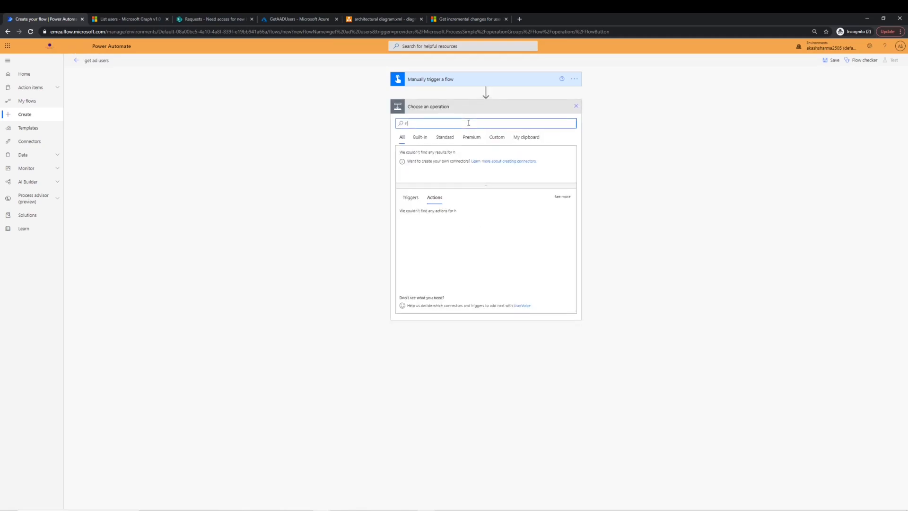
type("ttp c")
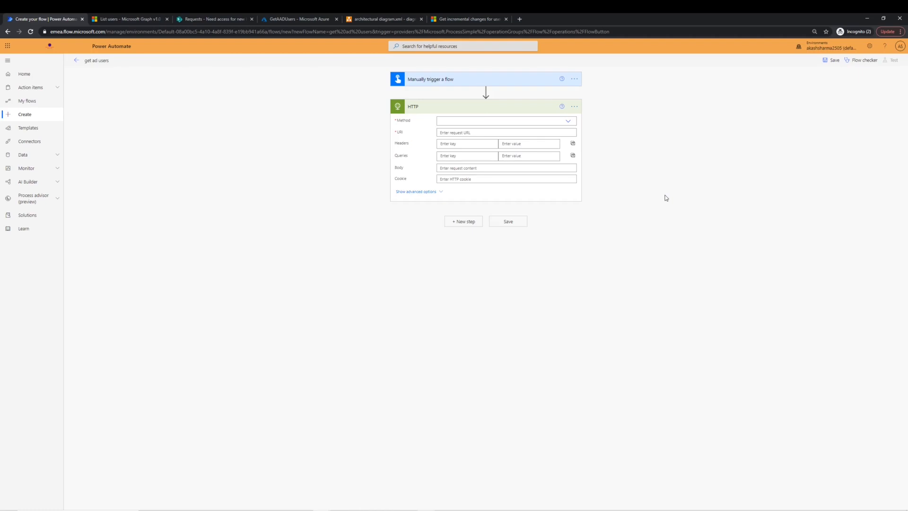
left_click(127, 19)
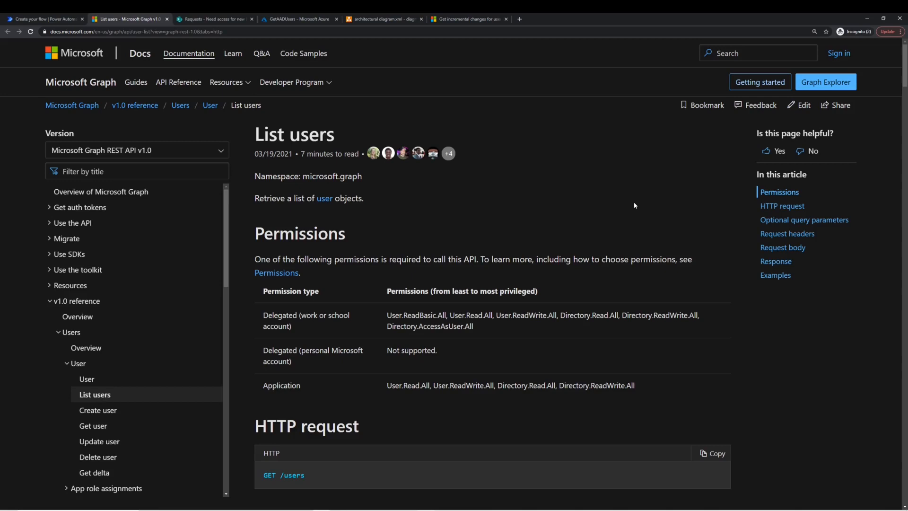
mouse_move(379, 203)
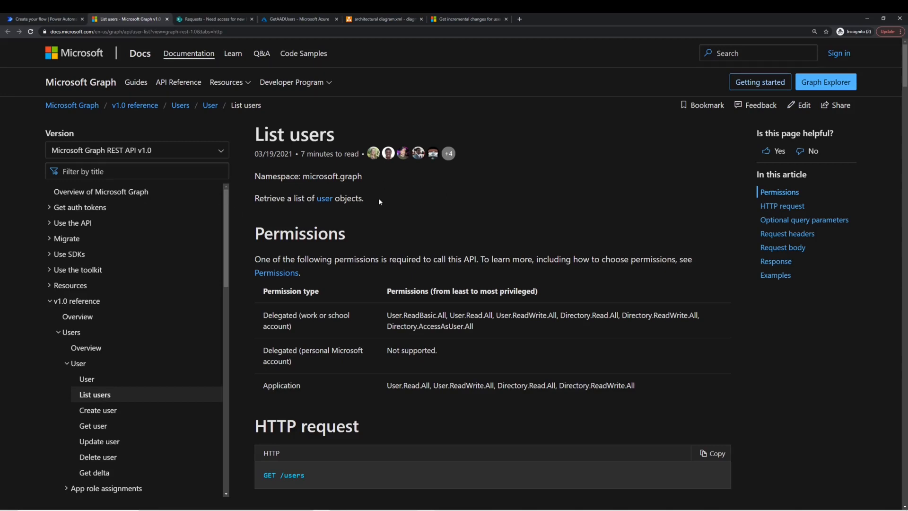
triple_click(308, 198)
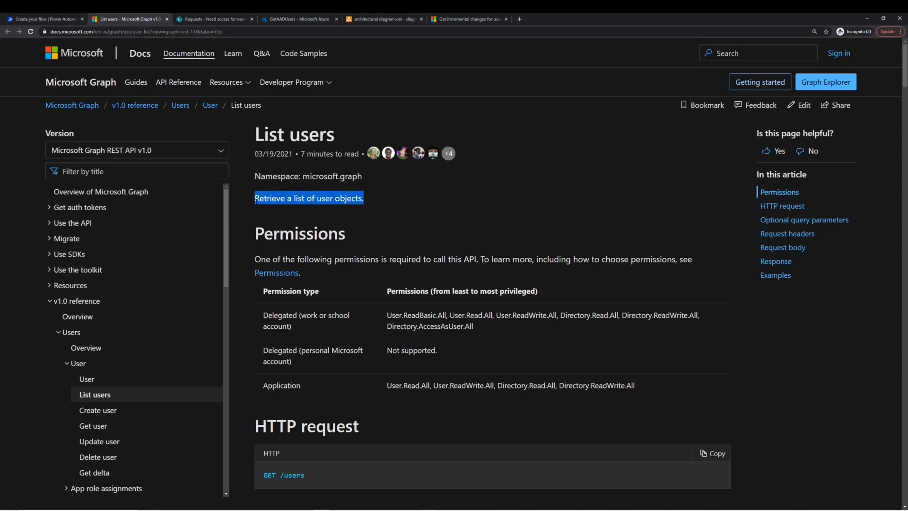
left_click(337, 216)
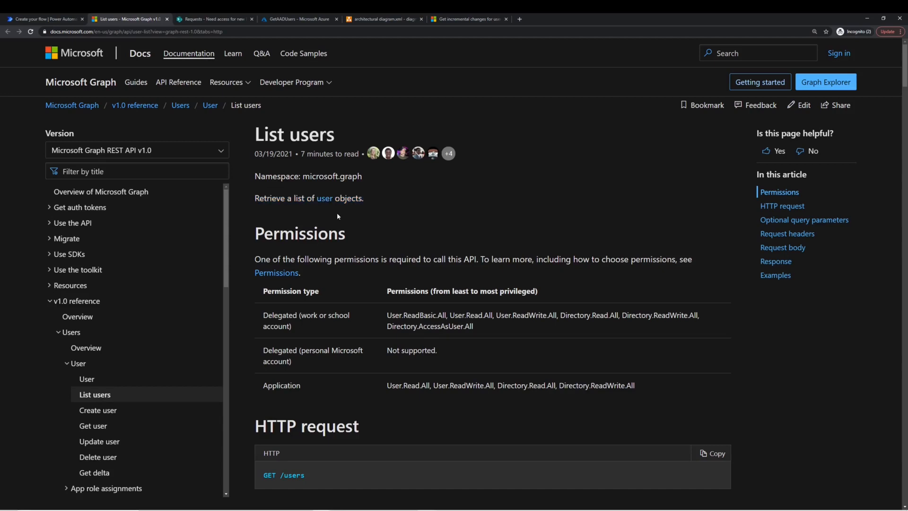
mouse_move(249, 239)
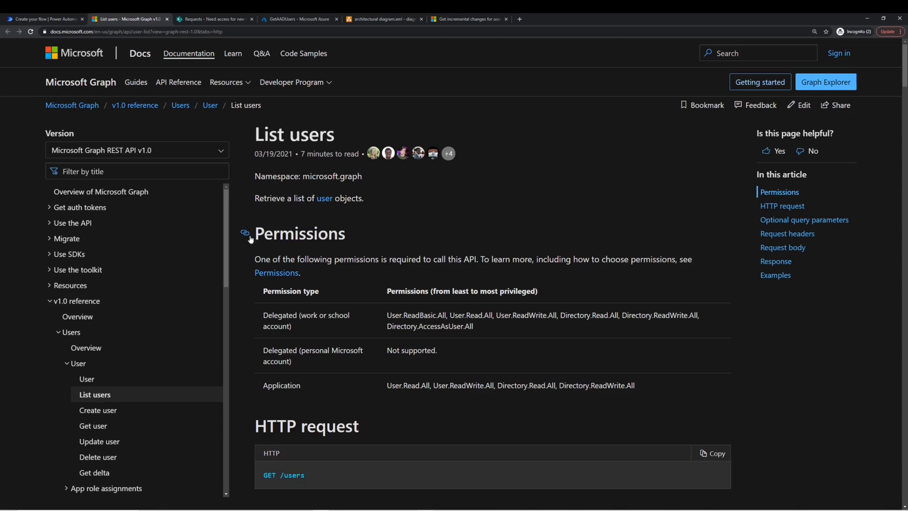
double_click(319, 233)
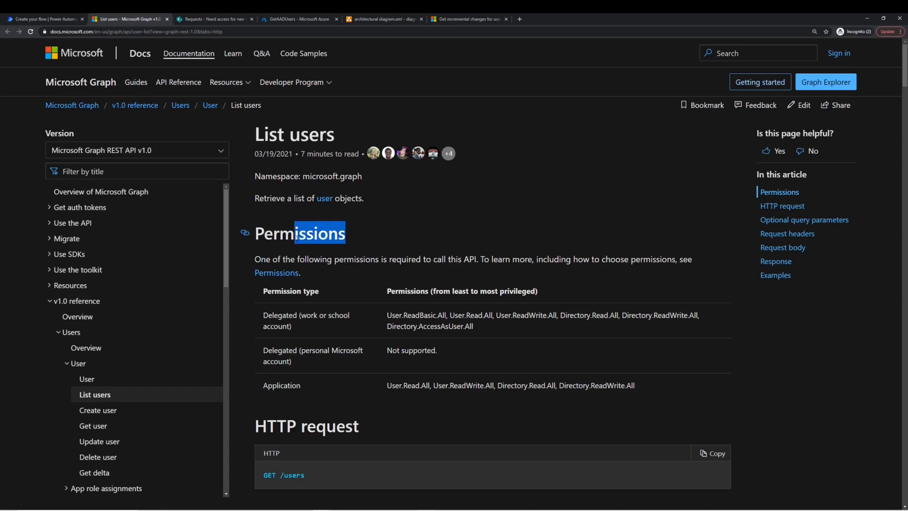
mouse_move(379, 245)
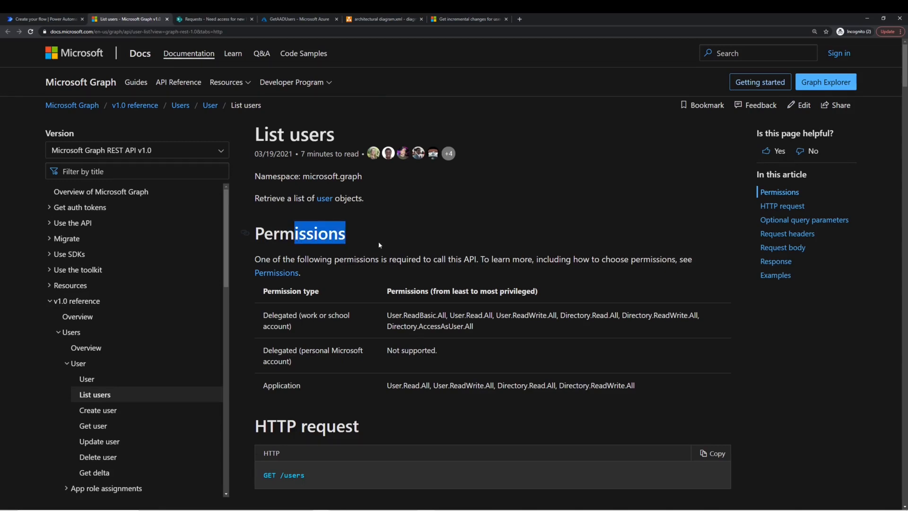
- Read through the List users examples down to Example 4's $filter and $top request
scroll("down", 3)
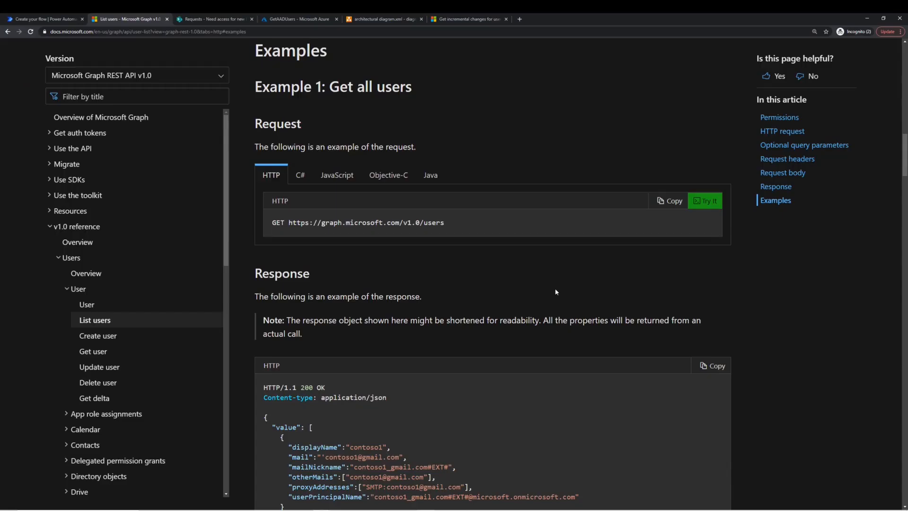
scroll("down", 3)
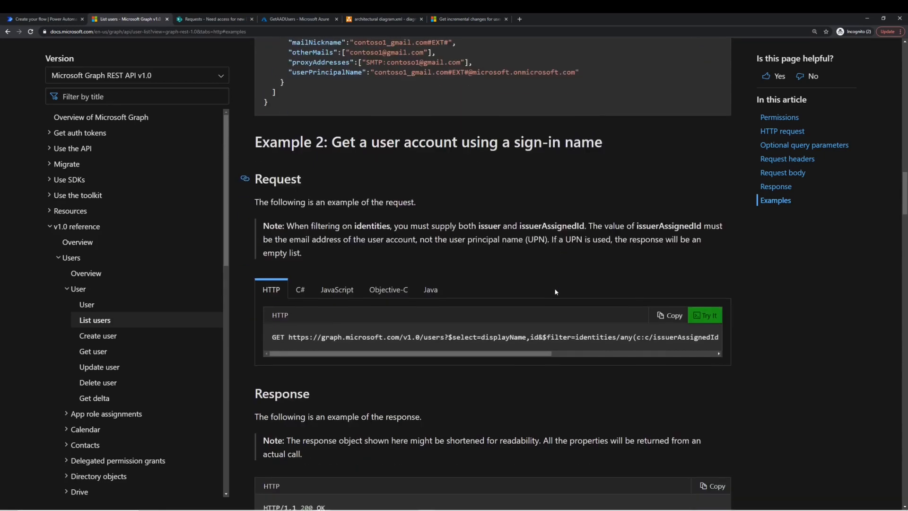
scroll("down", 3)
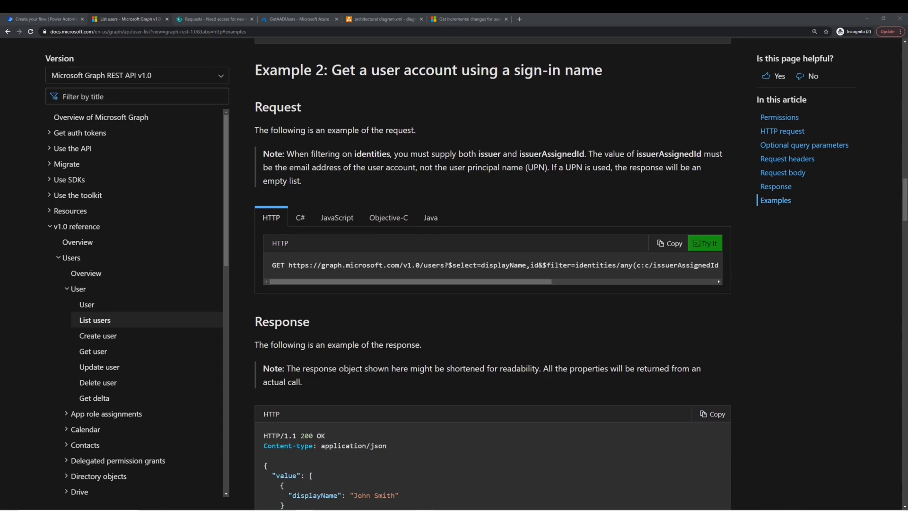
mouse_move(731, 438)
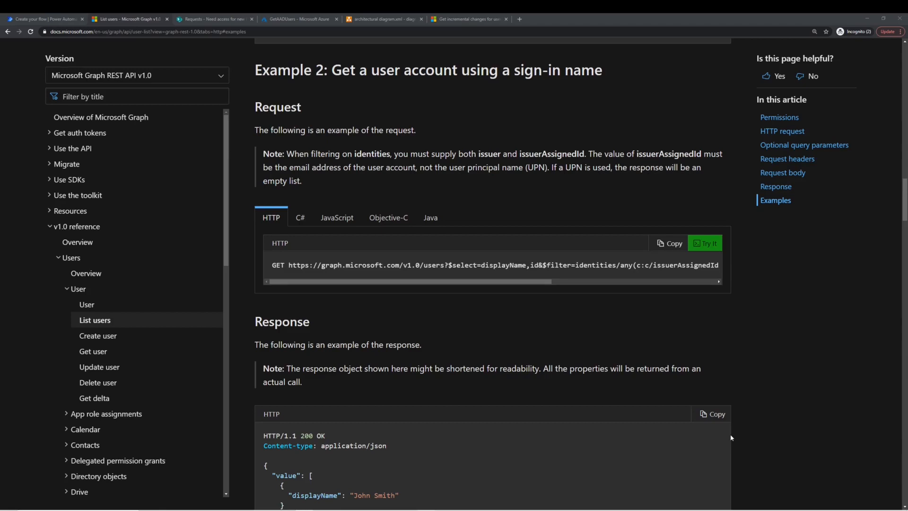
scroll("down", 3)
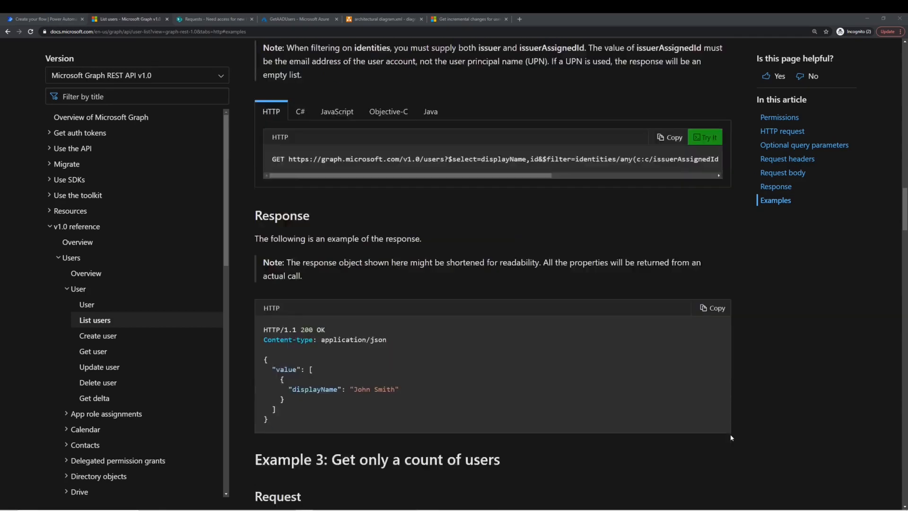
scroll("down", 3)
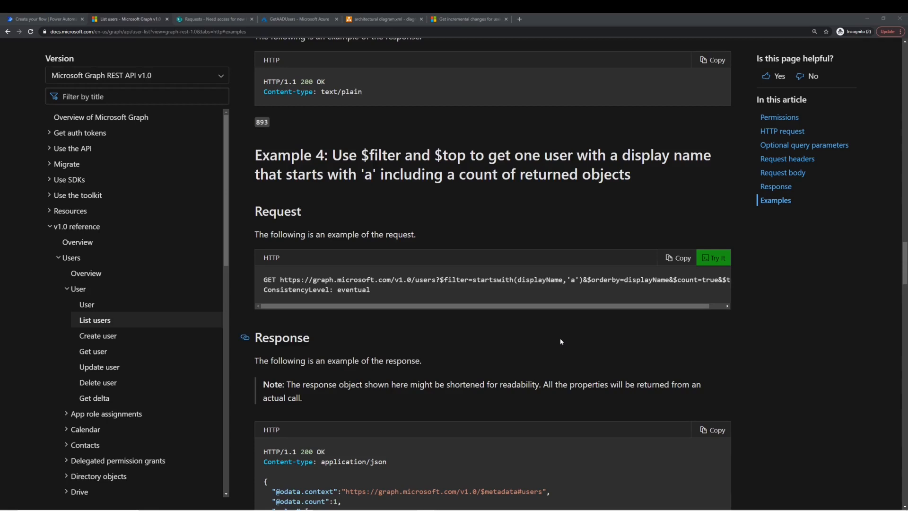
mouse_move(649, 400)
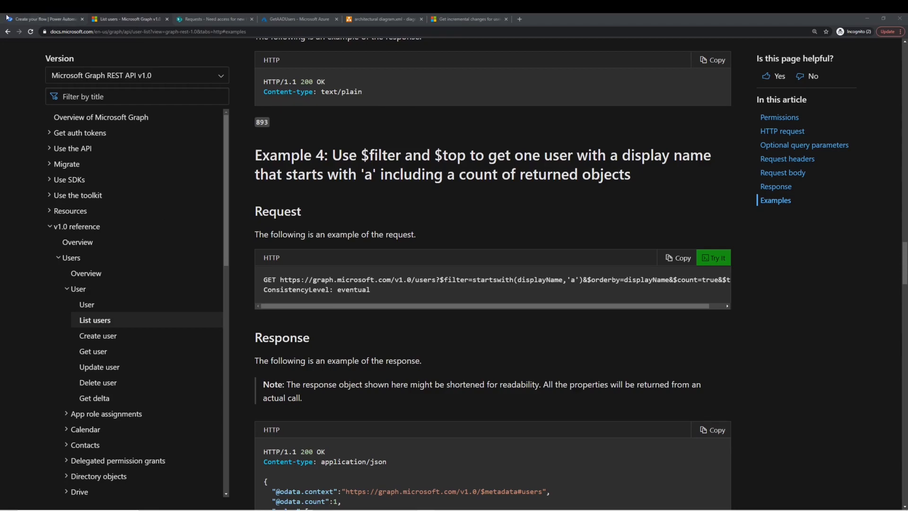
- Set the HTTP action to a GET request against the Graph users delta endpoint
left_click(44, 18)
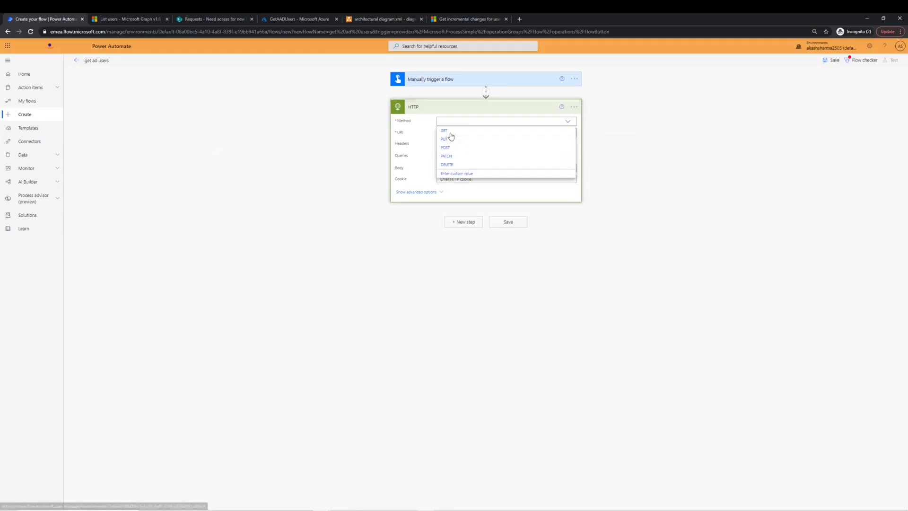
left_click(445, 130)
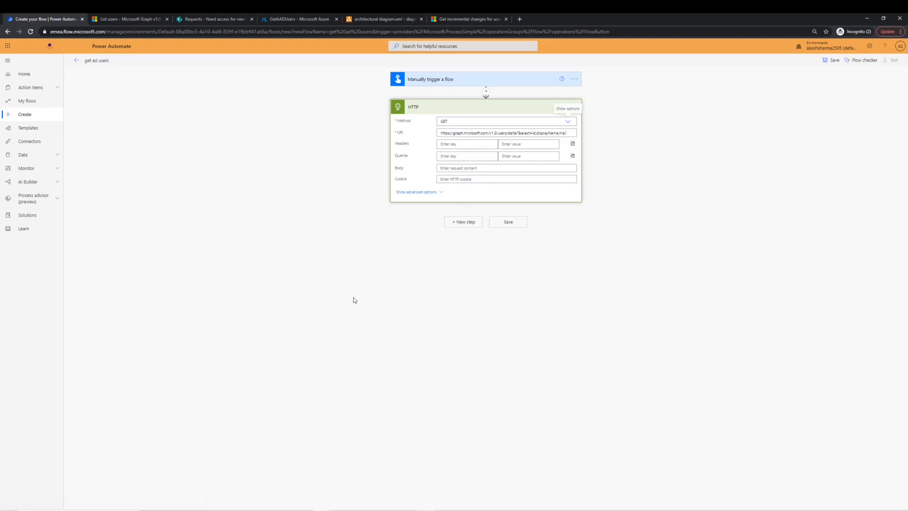
mouse_move(357, 300)
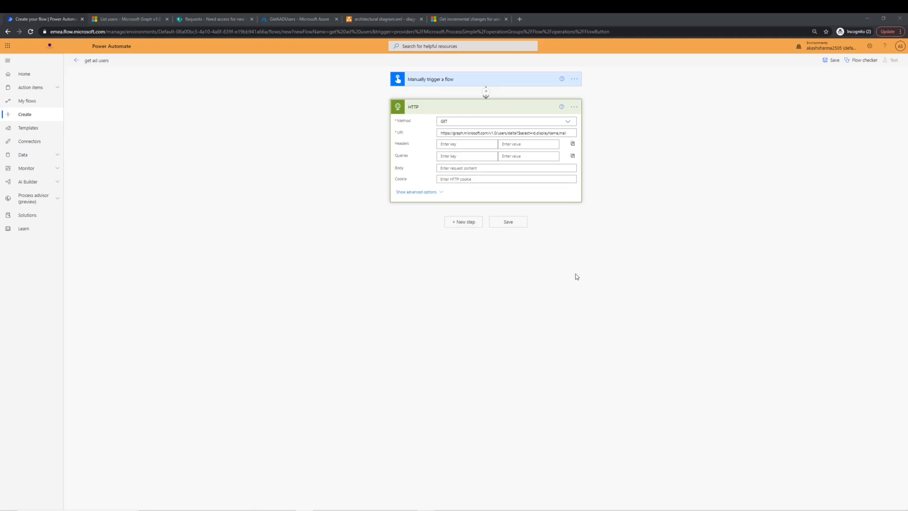
mouse_move(700, 215)
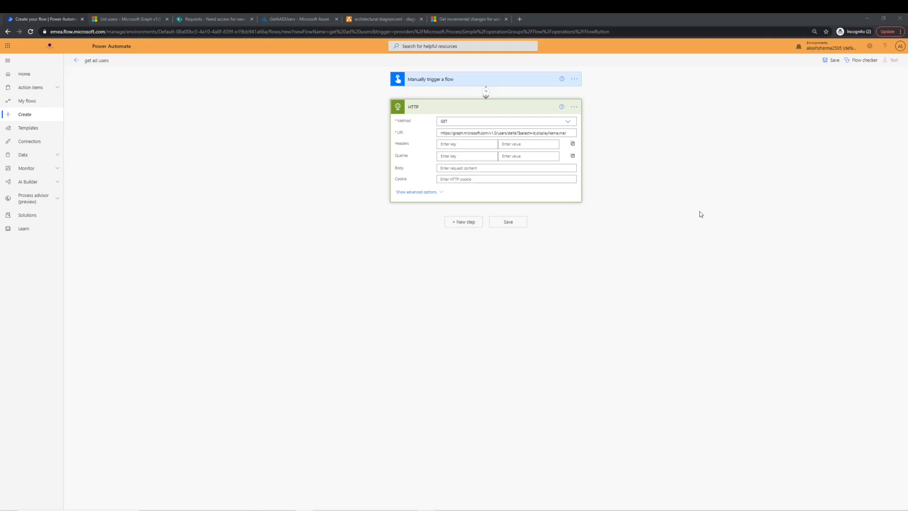
mouse_move(775, 327)
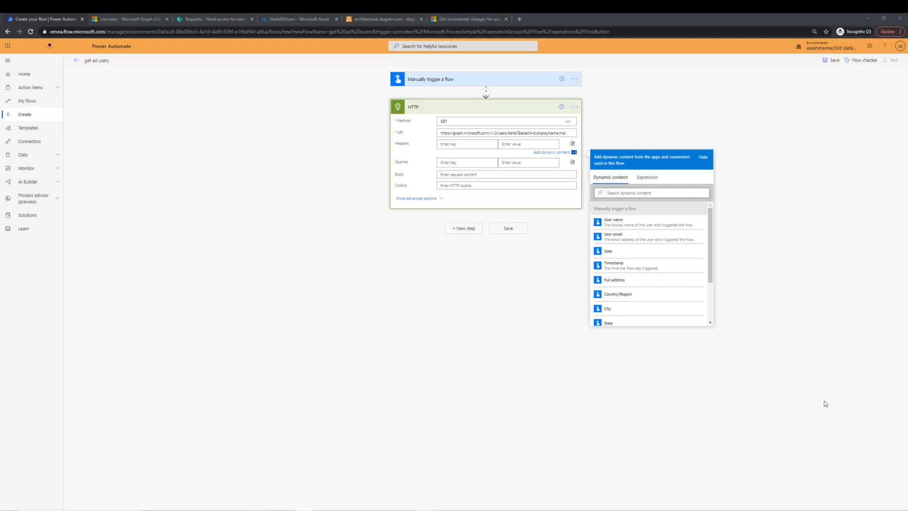
mouse_move(357, 269)
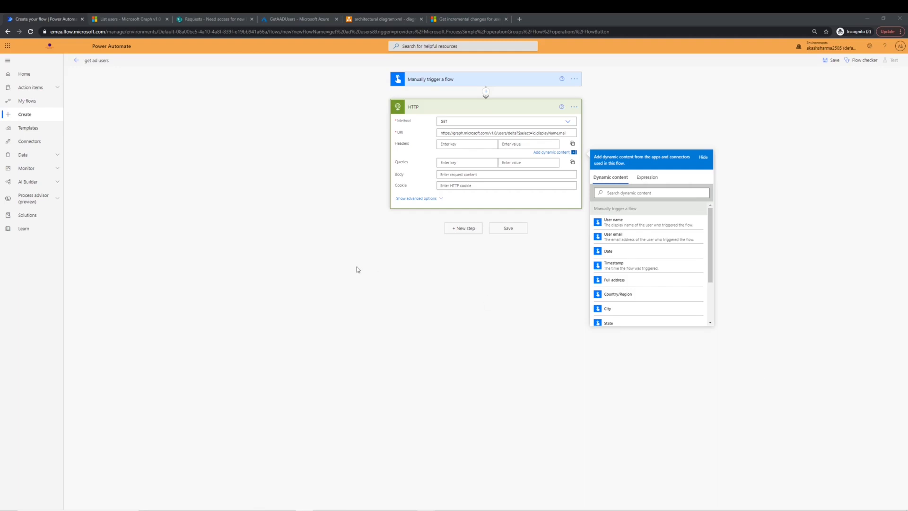
left_click(416, 198)
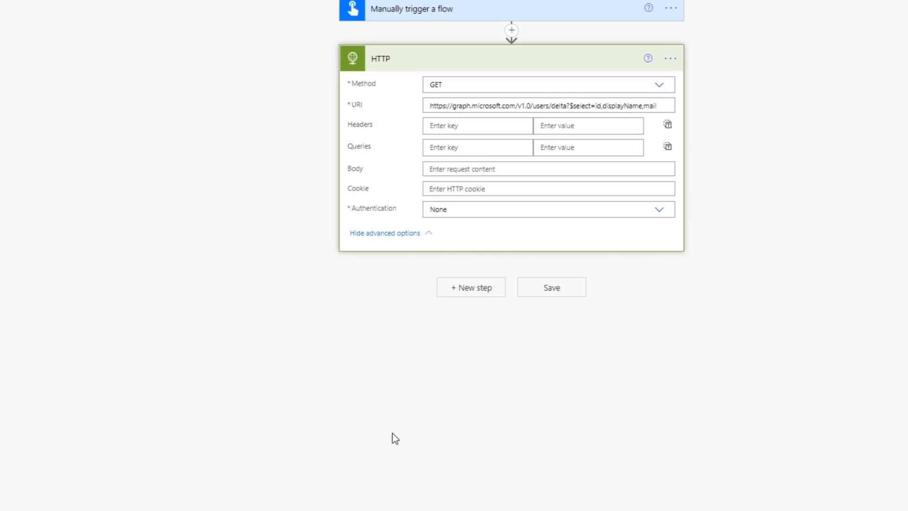
mouse_move(645, 251)
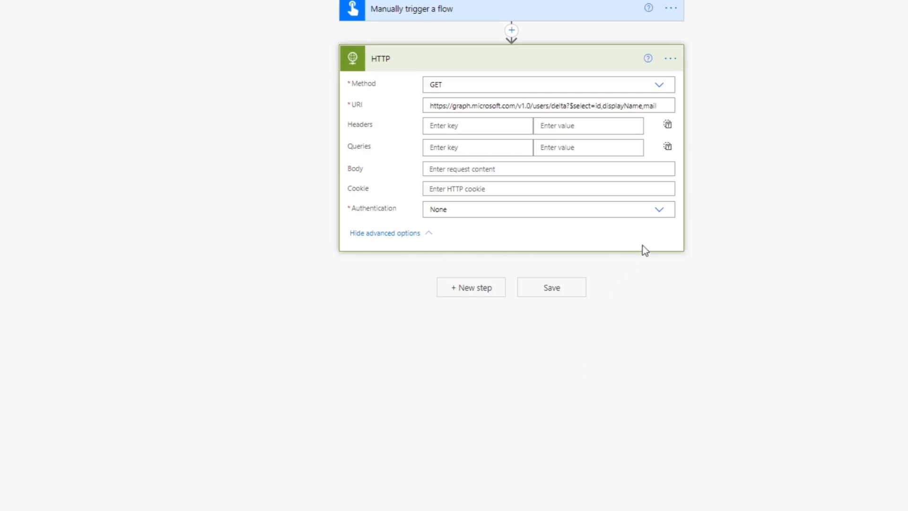
left_click(548, 210)
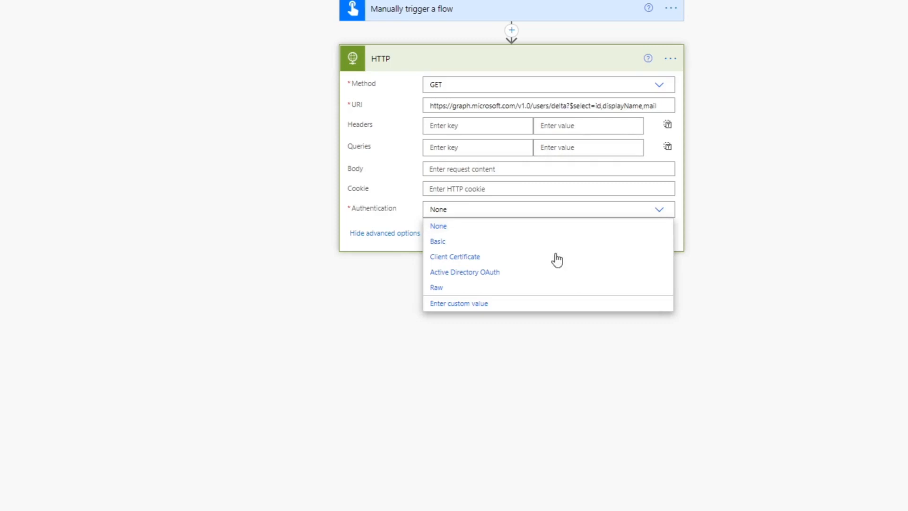
left_click(465, 271)
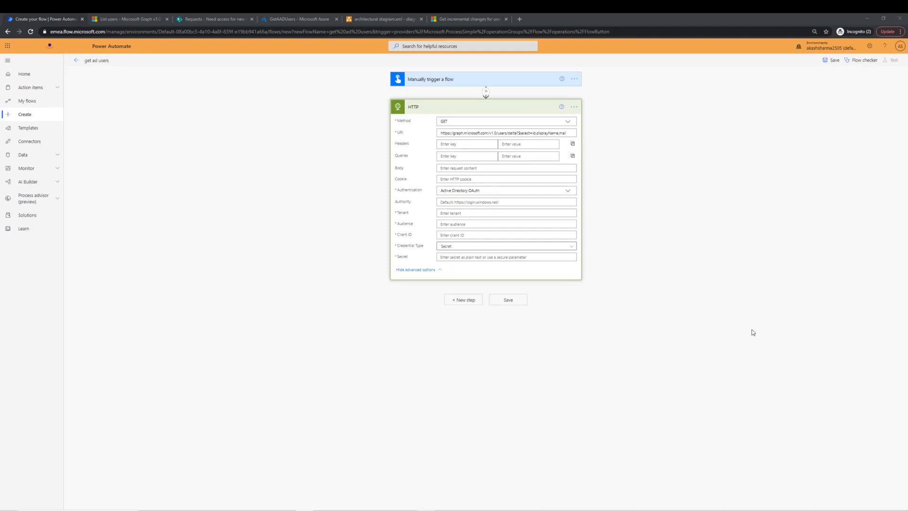
scroll("down", 3)
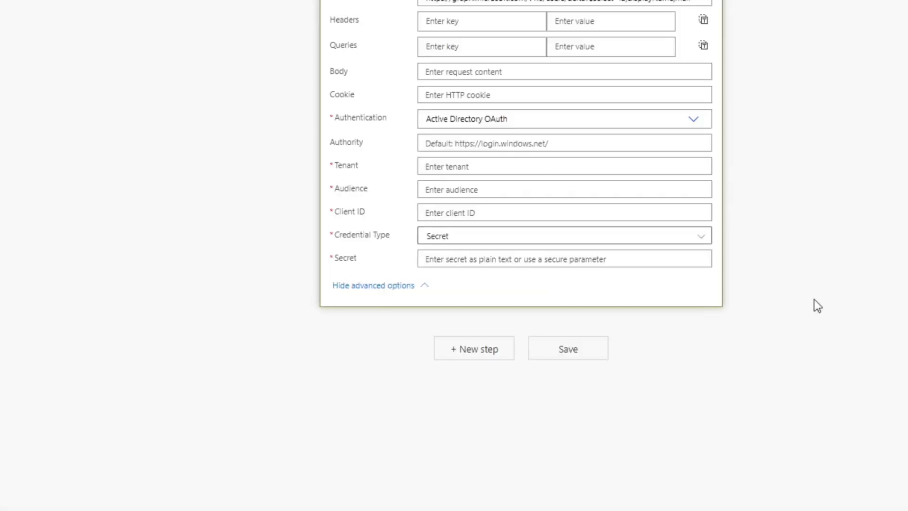
left_click(564, 143)
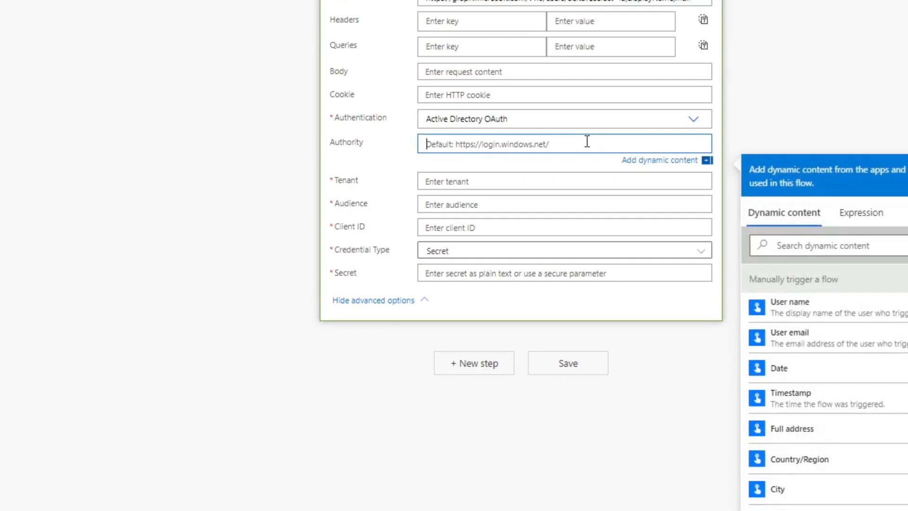
type("https://login.microsoft.com")
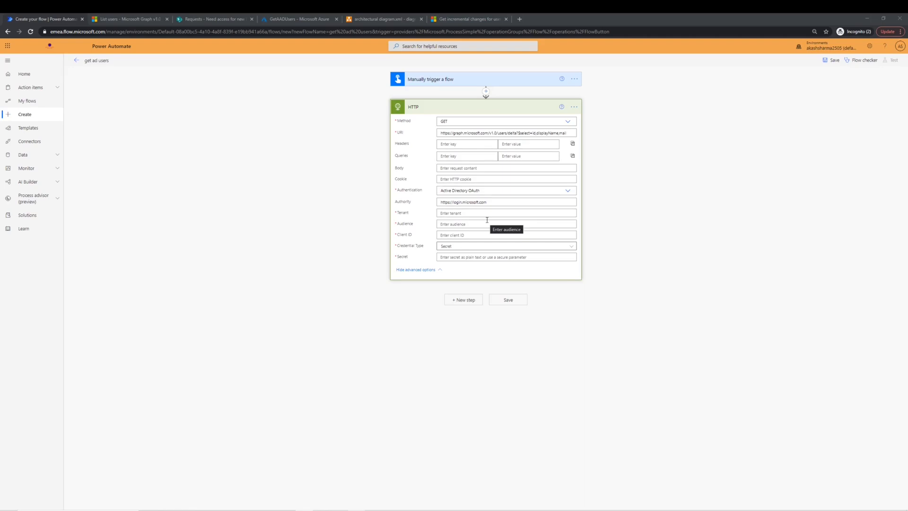
mouse_move(486, 223)
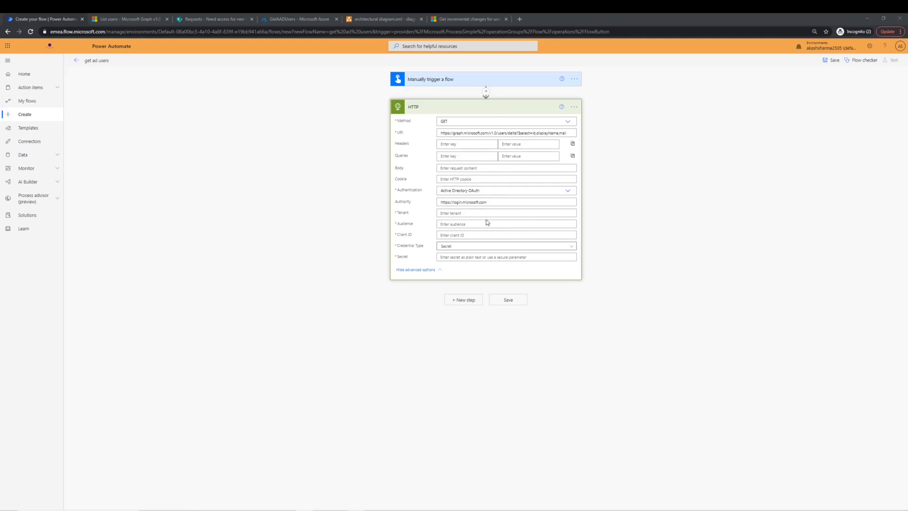
left_click(298, 19)
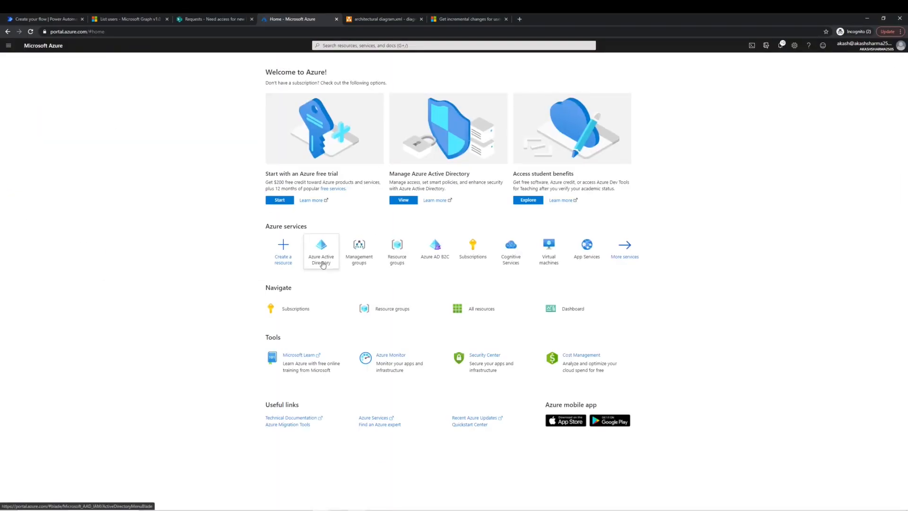
- Open the tenant's Azure Active Directory overview to get its Tenant ID
left_click(320, 251)
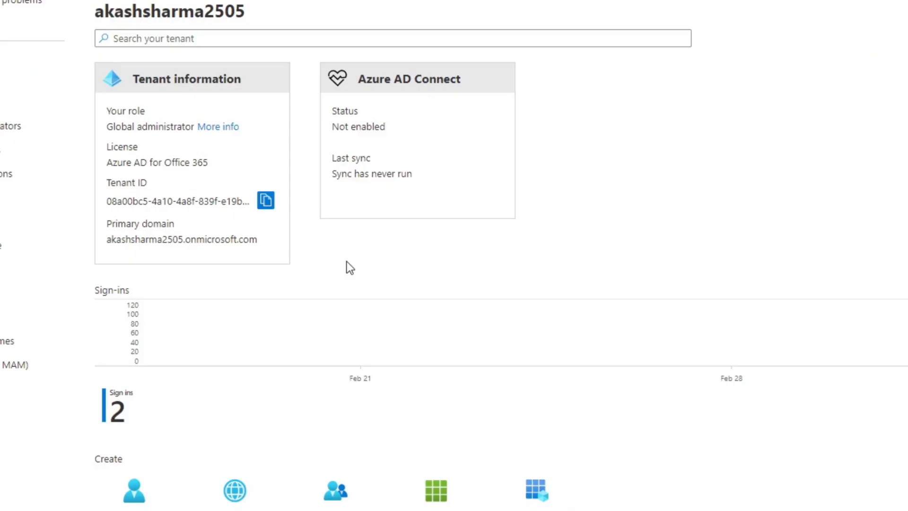
mouse_move(265, 200)
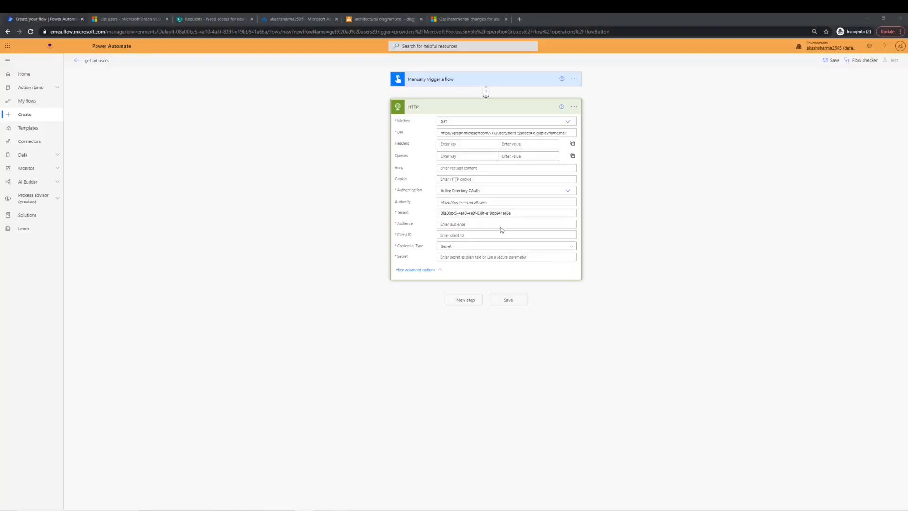
left_click(505, 225)
type("https://graph.microsoft.com")
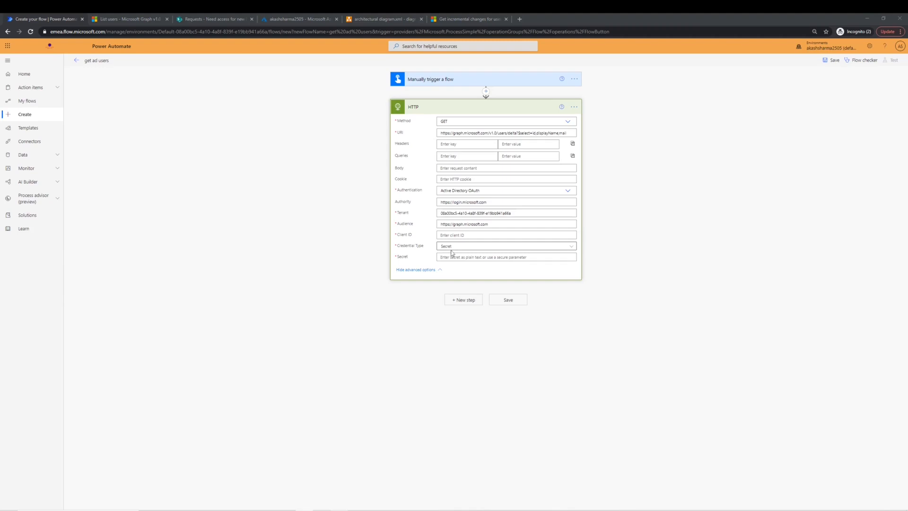
mouse_move(458, 251)
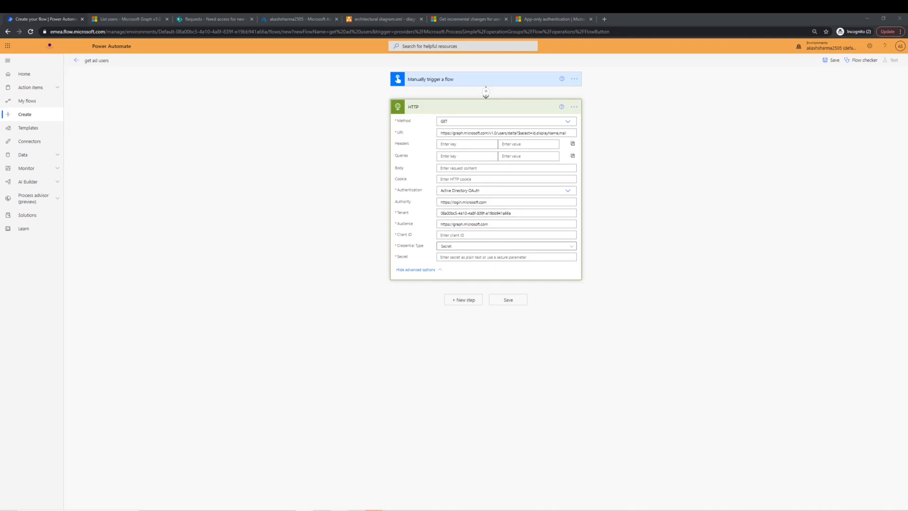
mouse_move(251, 209)
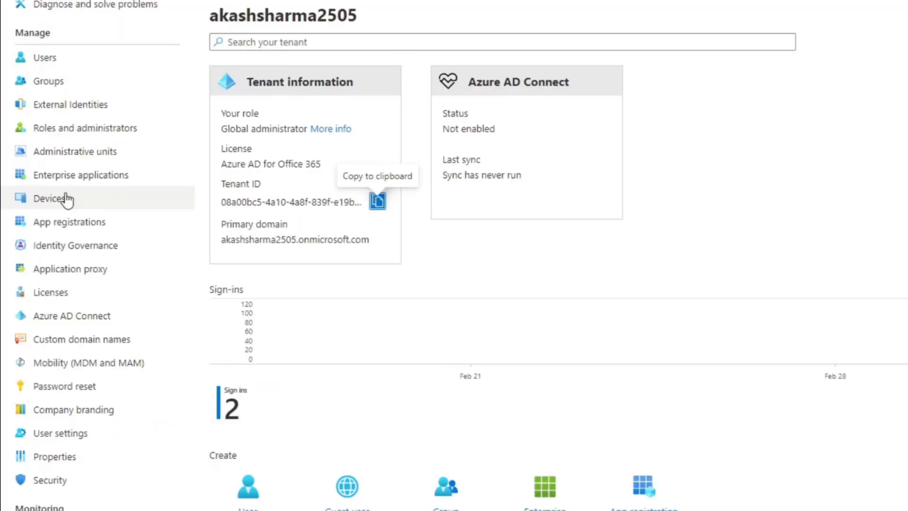
mouse_move(82, 232)
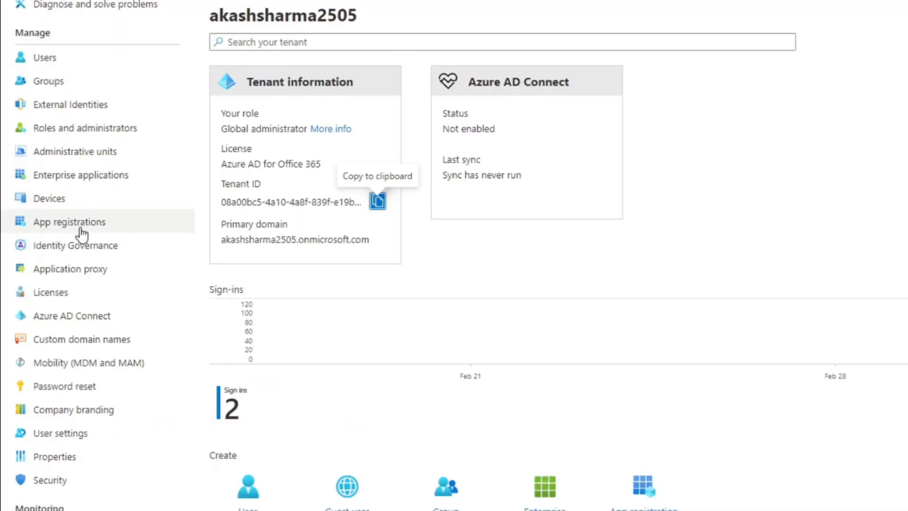
mouse_move(82, 229)
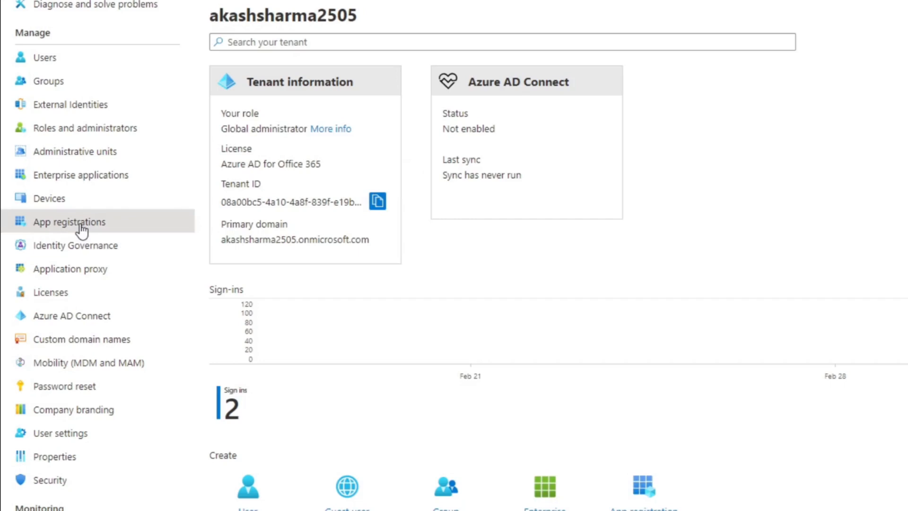
- Copy the GetAADUsers app registration's Application (client) ID and return to the flow
left_click(69, 222)
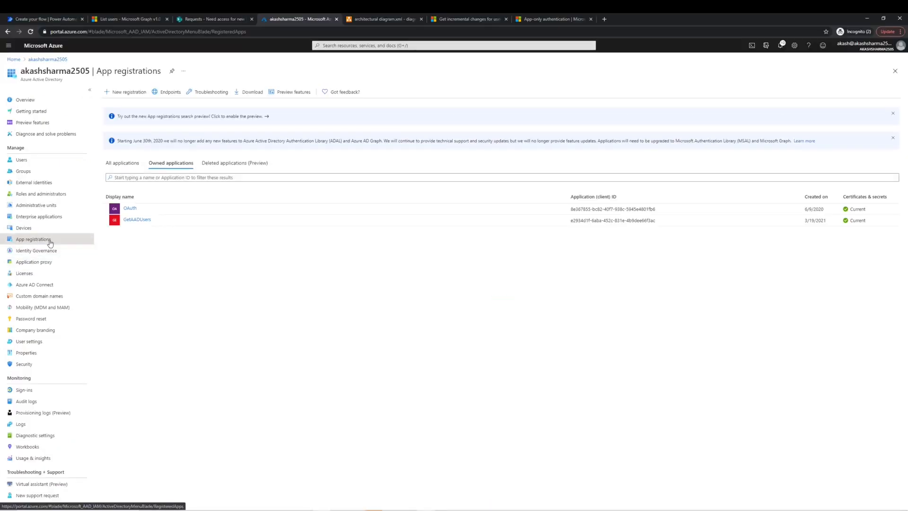
mouse_move(51, 245)
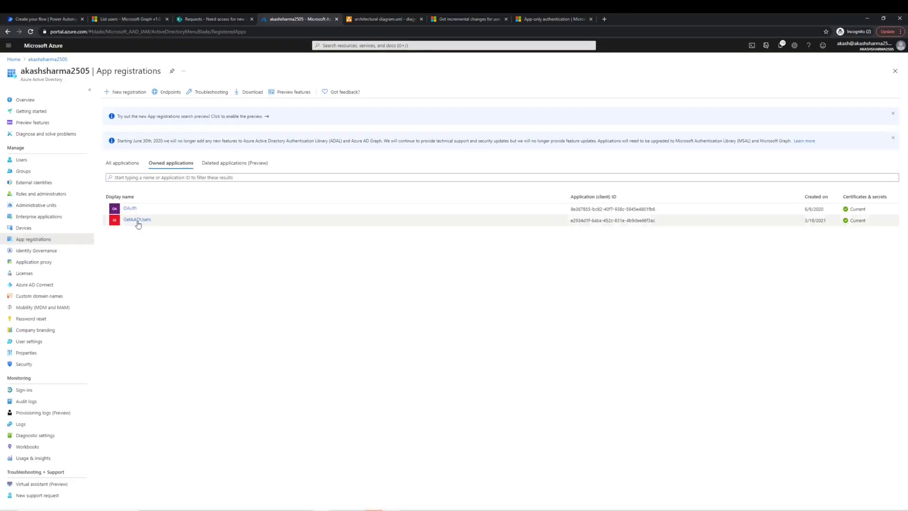
left_click(136, 219)
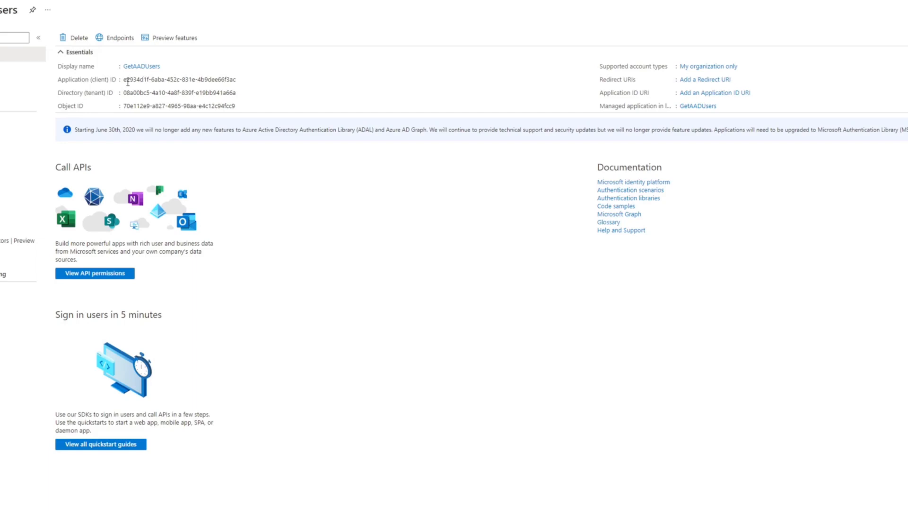
left_click(241, 123)
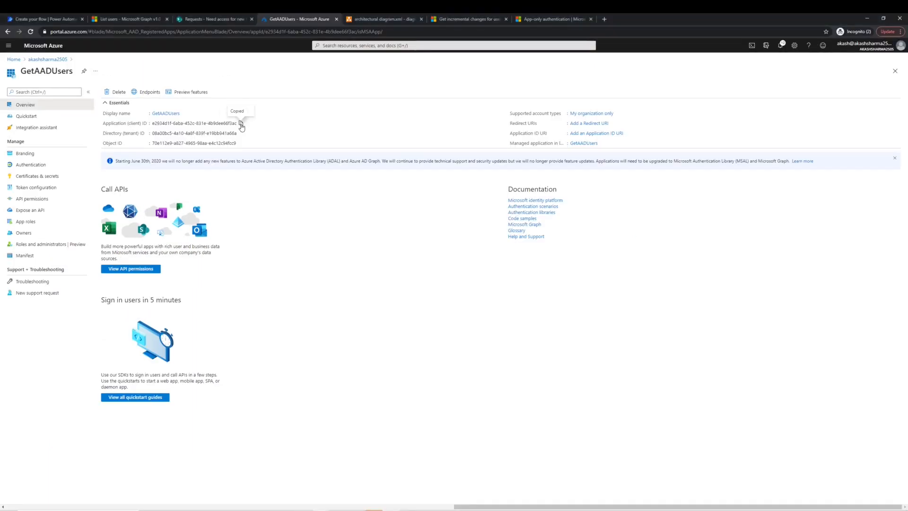
left_click(43, 19)
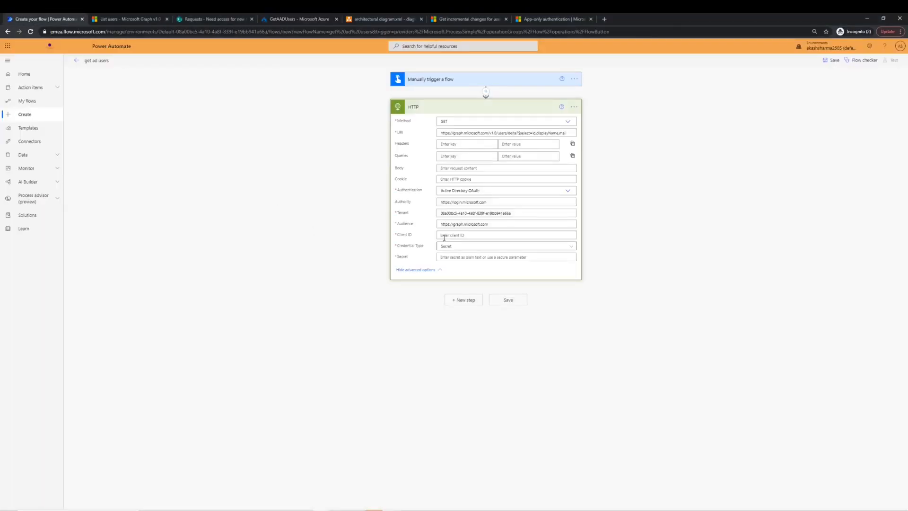
- Fill the Client ID into the HTTP action and go to GetAADUsers Certificates & secrets
left_click(507, 235)
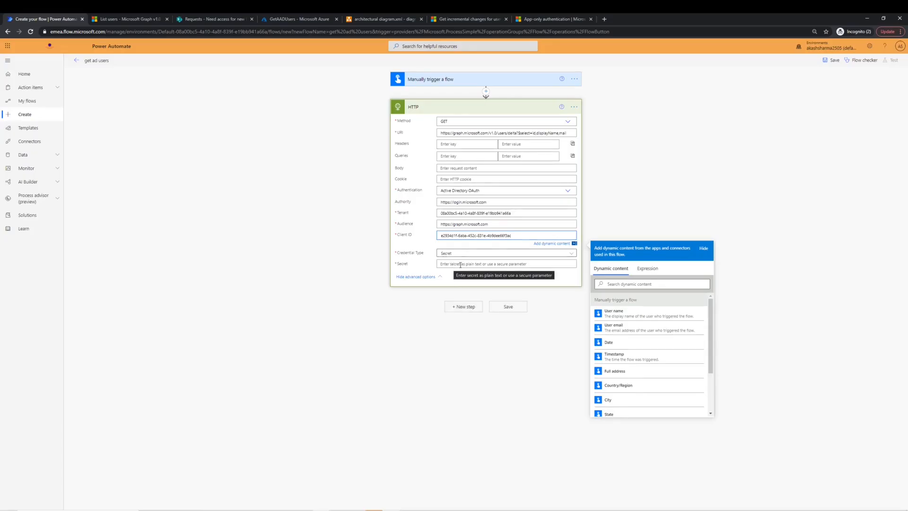
left_click(299, 19)
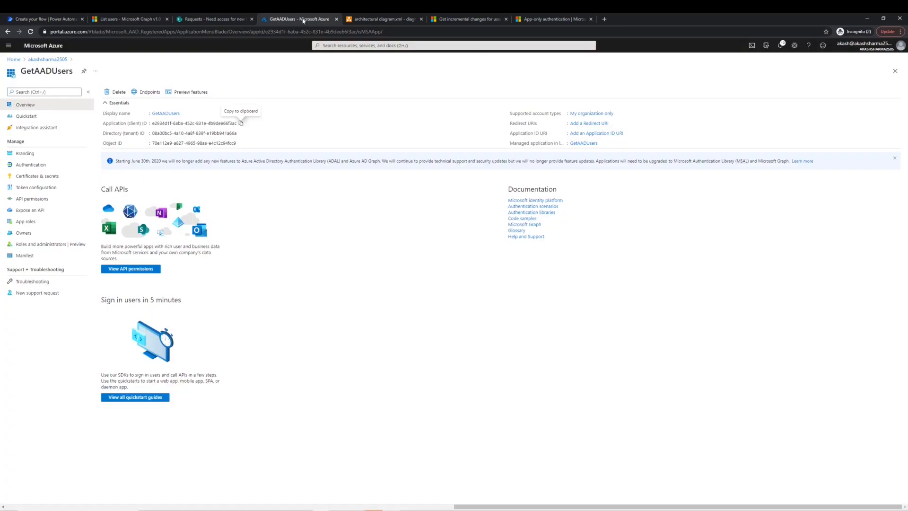
mouse_move(37, 176)
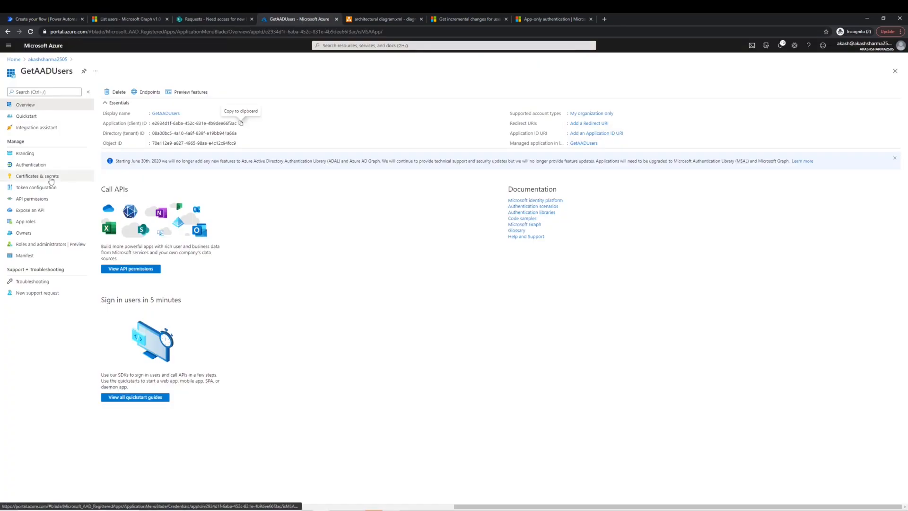
left_click(37, 176)
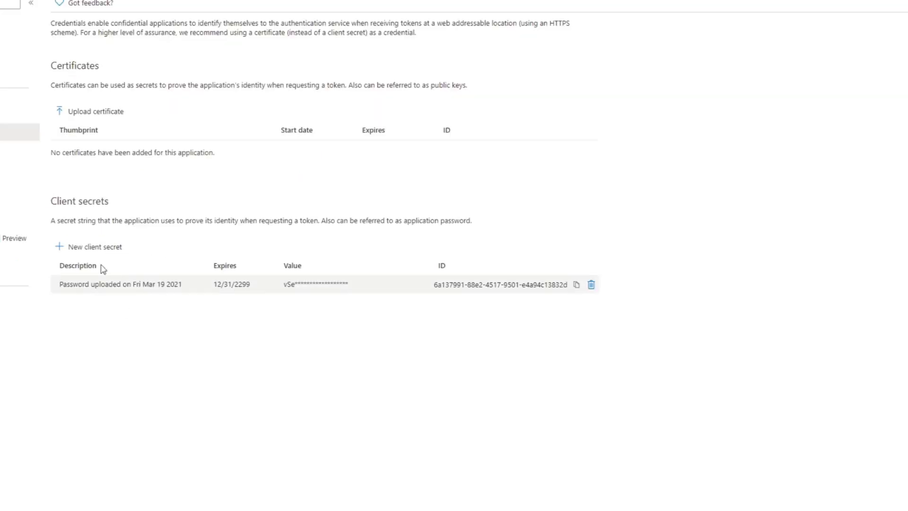
mouse_move(548, 311)
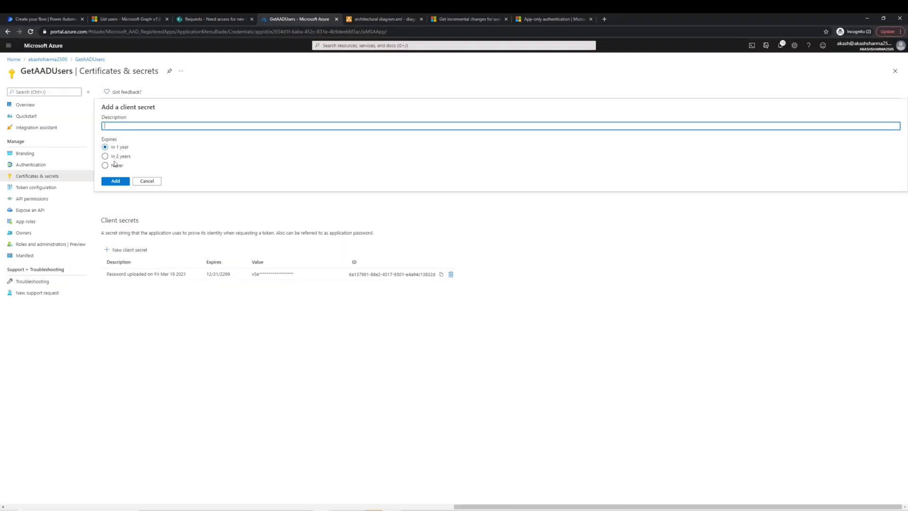
- Create a never-expiring client secret for GetAADUsers and copy its value for the flow
left_click(105, 156)
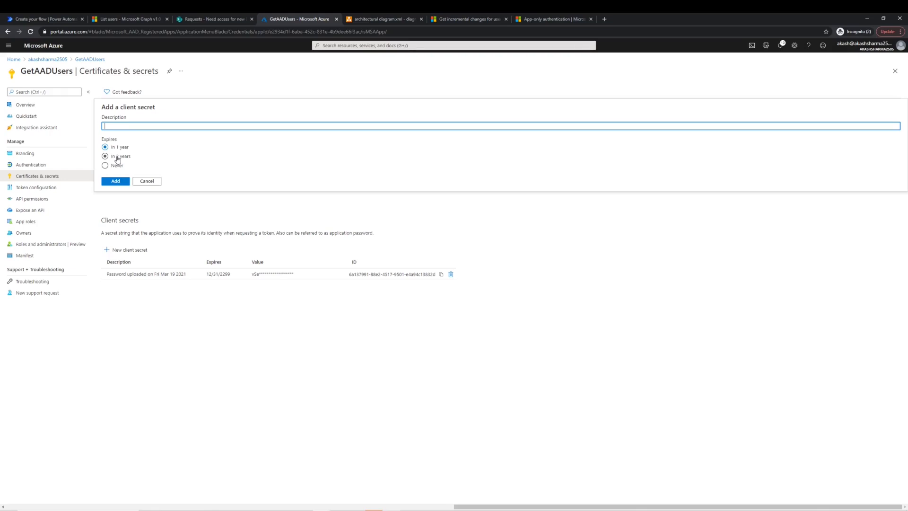
left_click(105, 146)
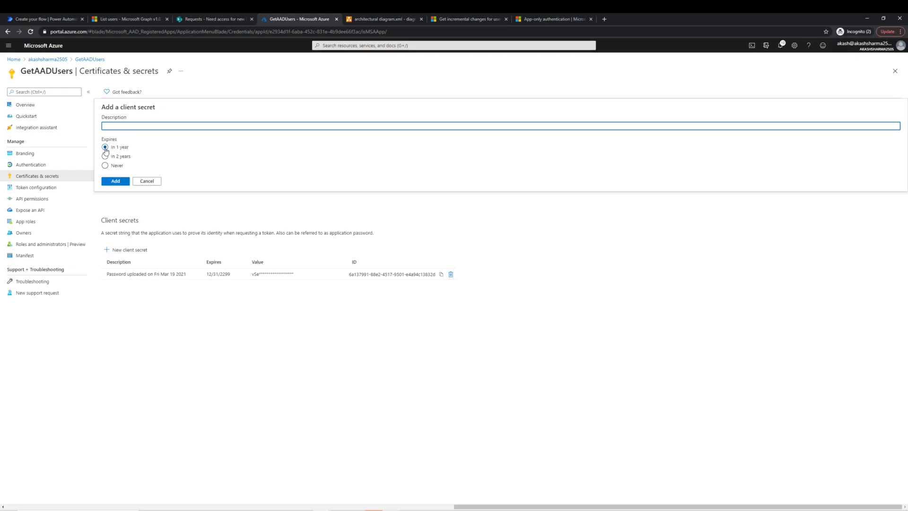
left_click(105, 165)
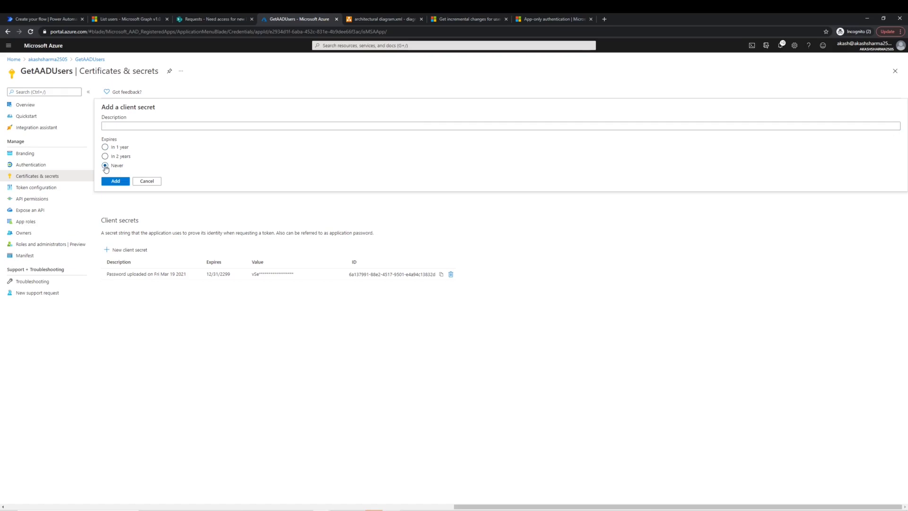
left_click(115, 181)
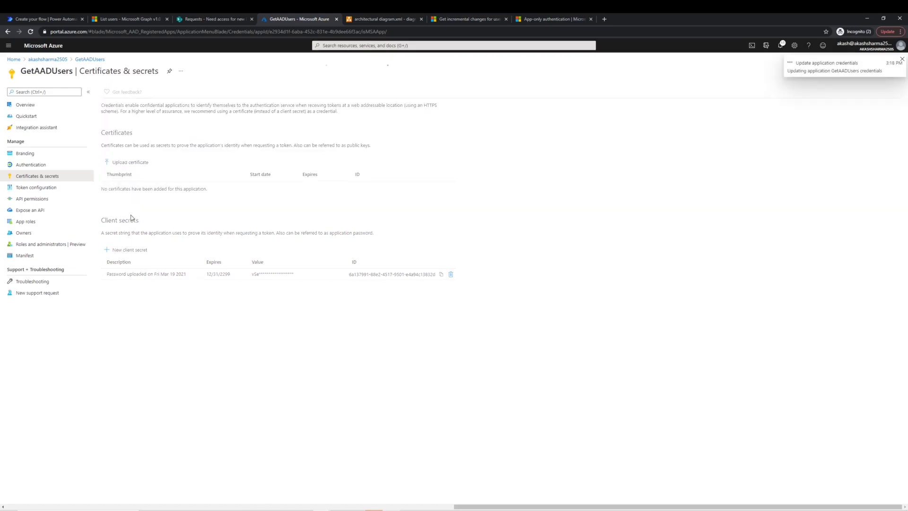
left_click(128, 250)
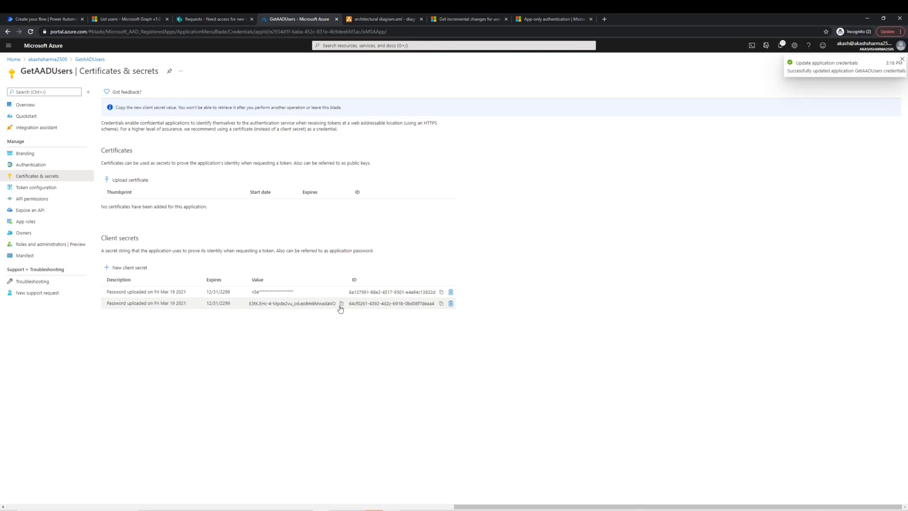
left_click(442, 292)
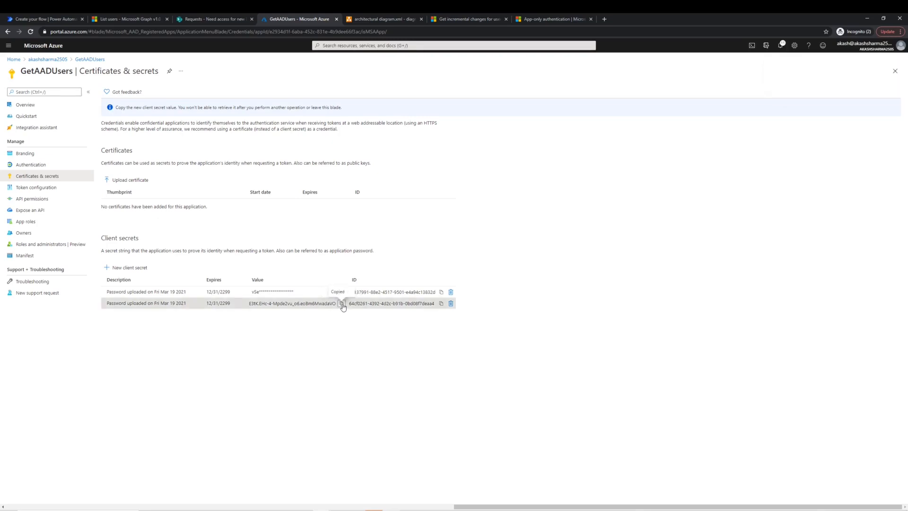
left_click(40, 18)
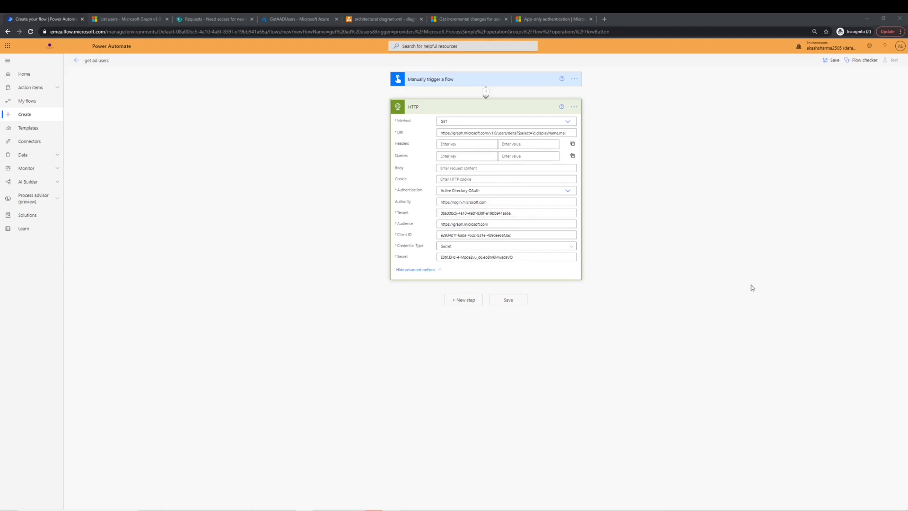
- With the Secret filled in, return to the Graph List users reference
left_click(129, 19)
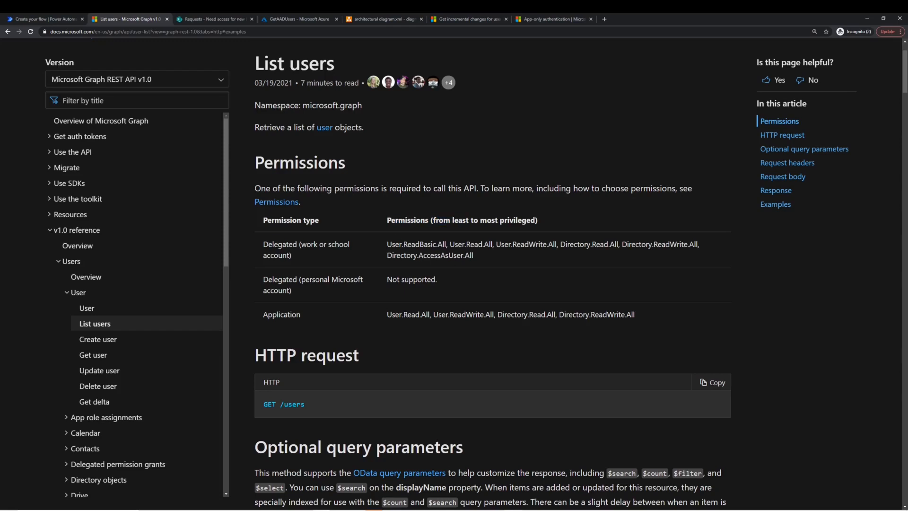
double_click(282, 314)
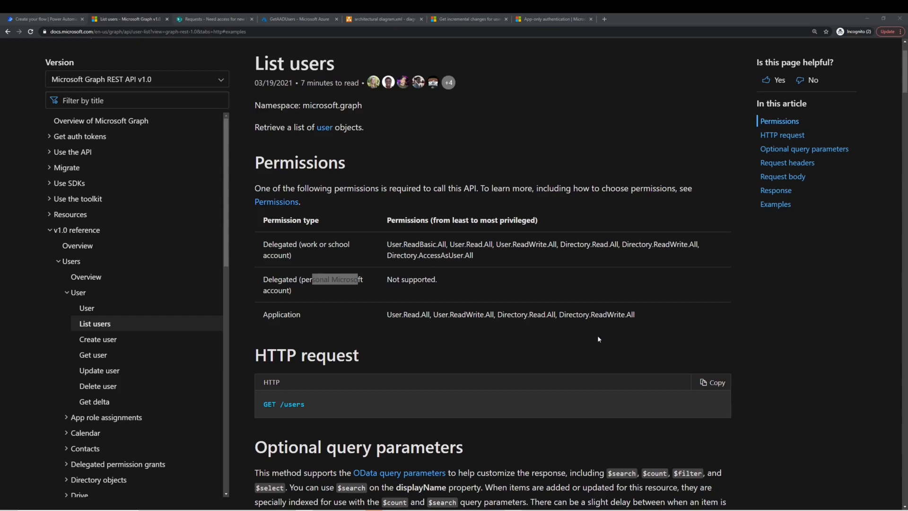
left_click(45, 19)
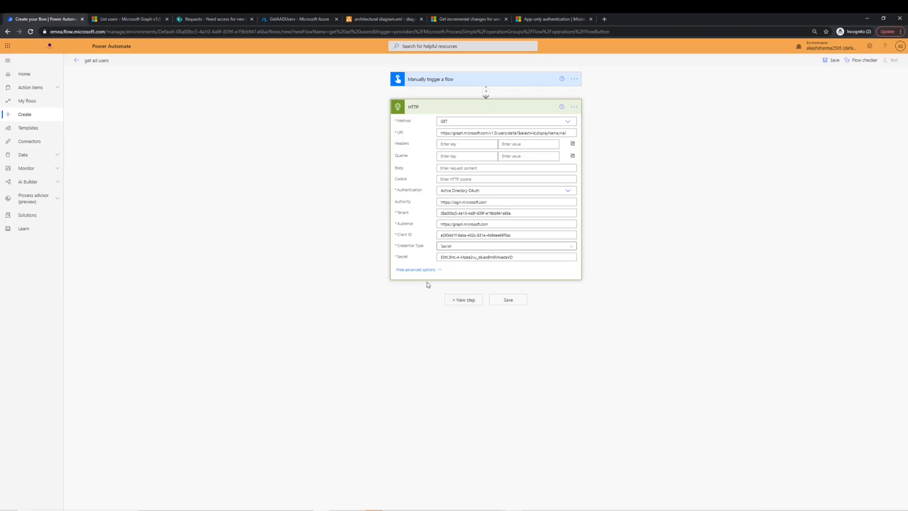
double_click(502, 235)
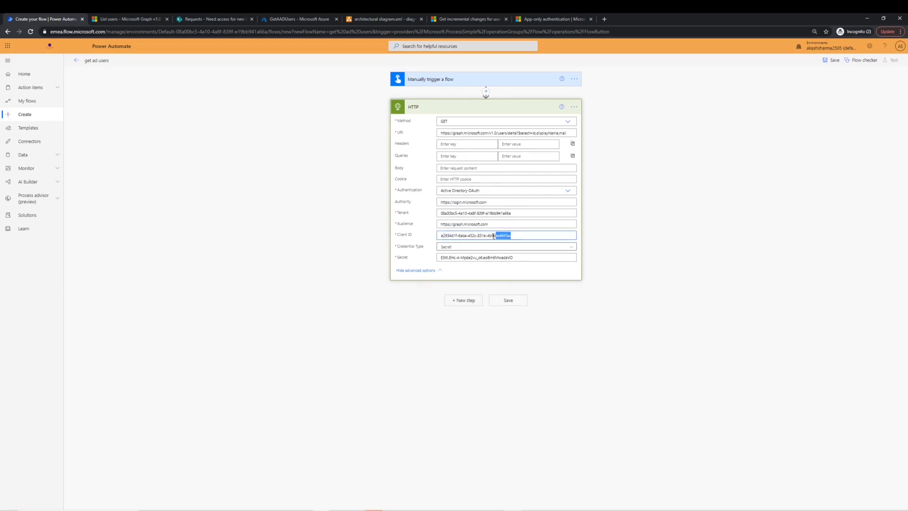
left_click(507, 235)
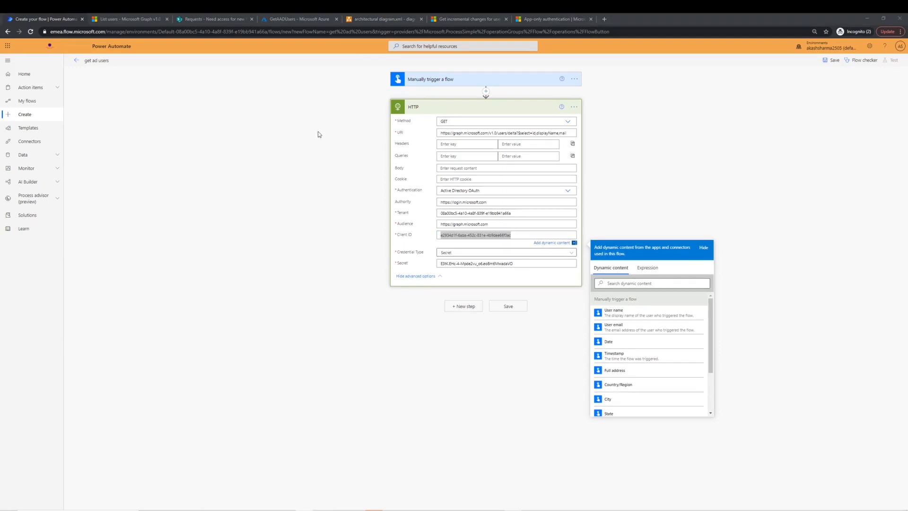
left_click(299, 19)
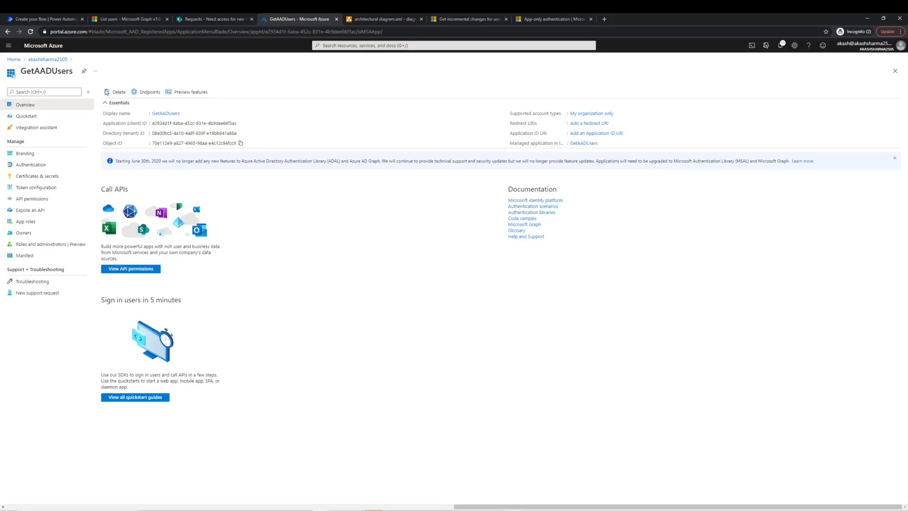
mouse_move(152, 209)
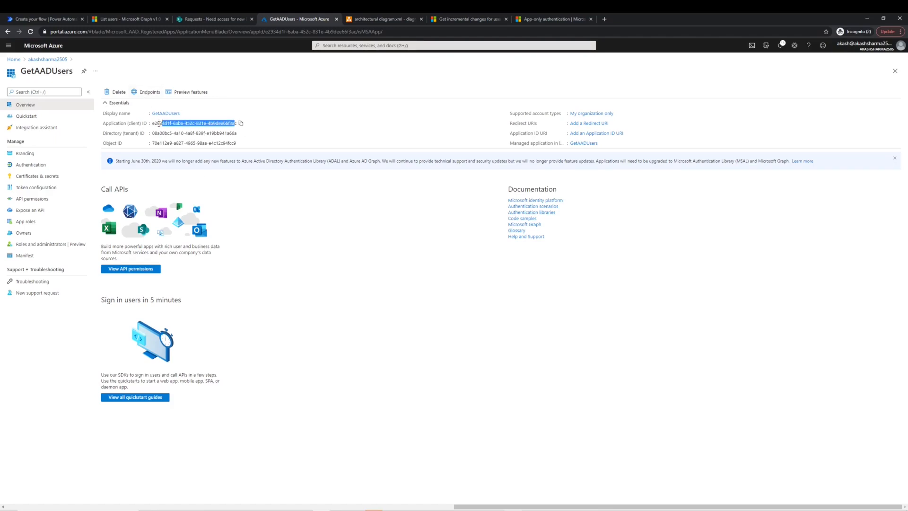
left_click(37, 176)
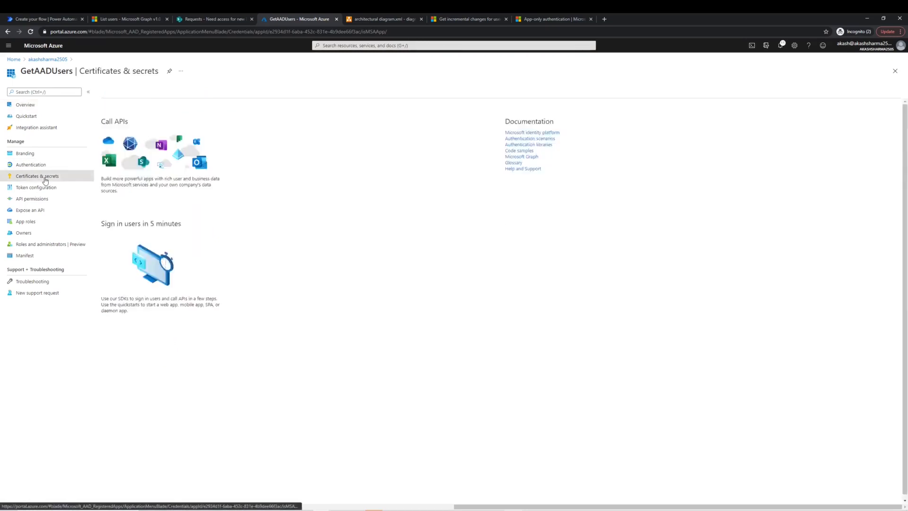
left_click(41, 19)
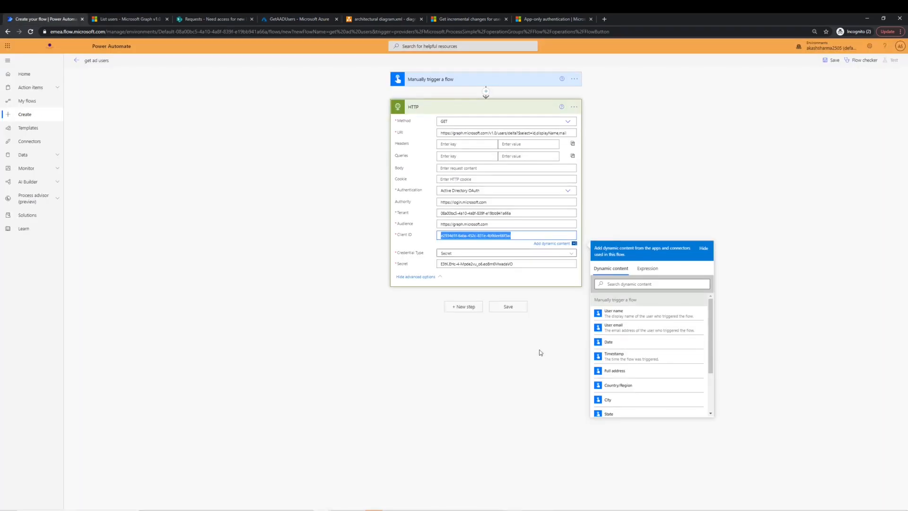
left_click(552, 346)
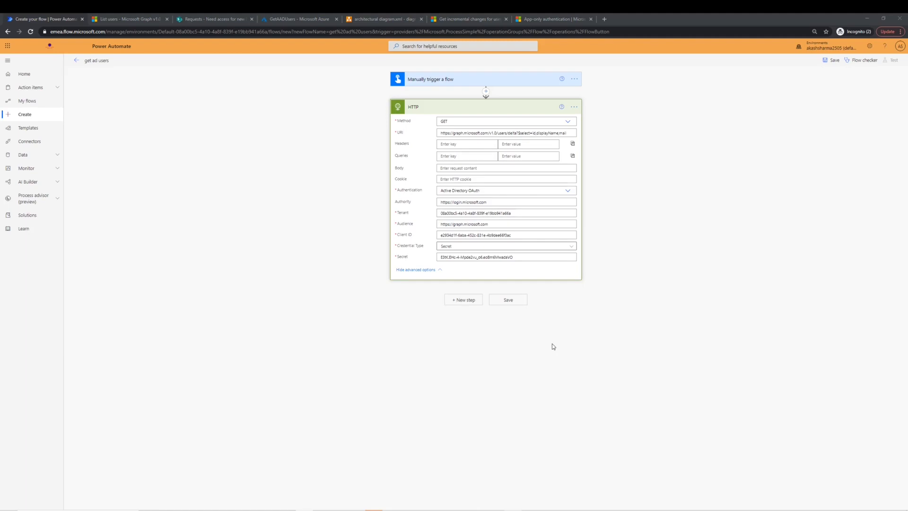
mouse_move(607, 430)
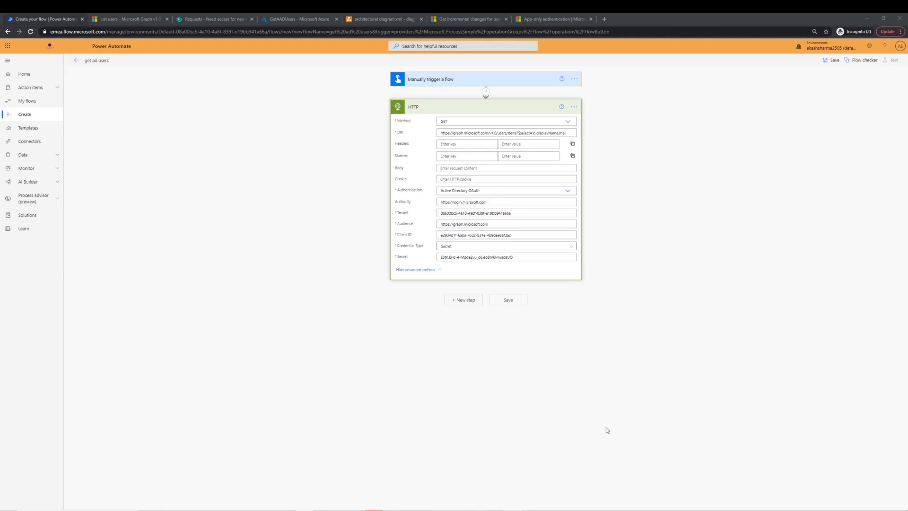
- Review the Application permissions row for List users in Graph docs, then return to GetAADUsers in Azure
left_click(128, 19)
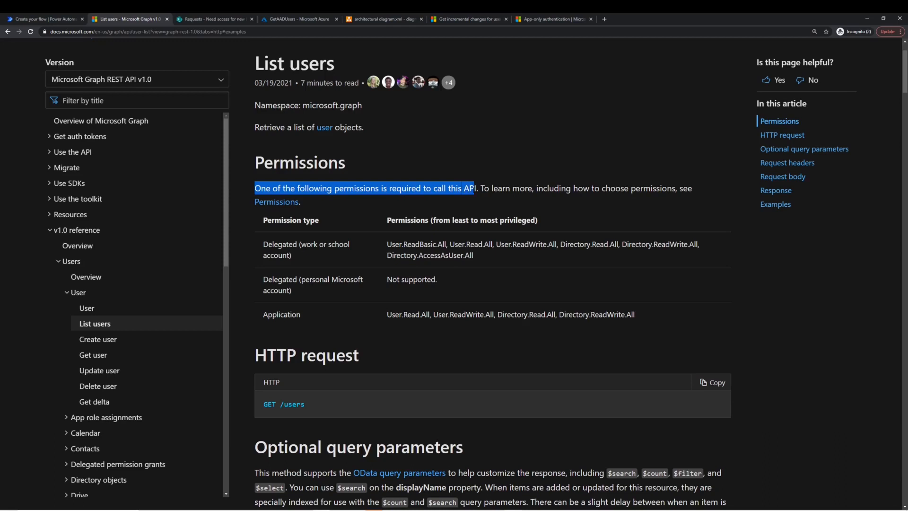
mouse_move(299, 253)
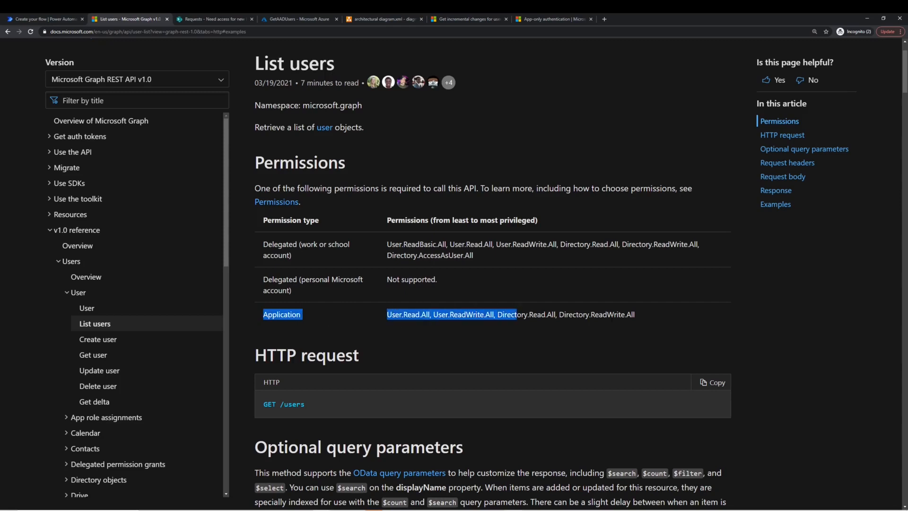
left_click(365, 333)
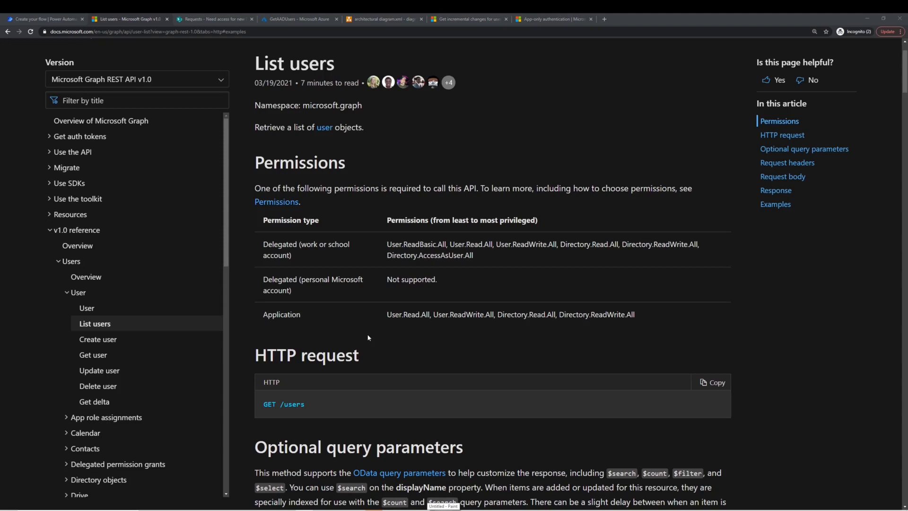
mouse_move(378, 319)
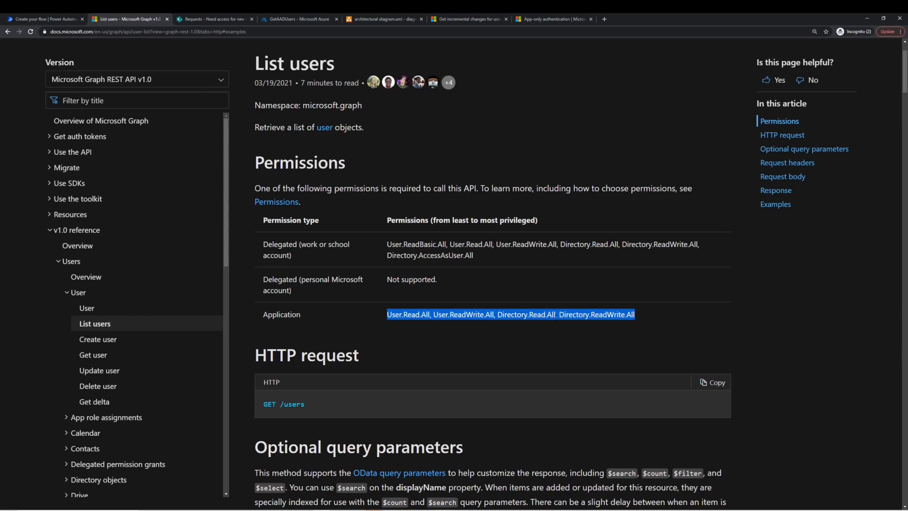
left_click(385, 317)
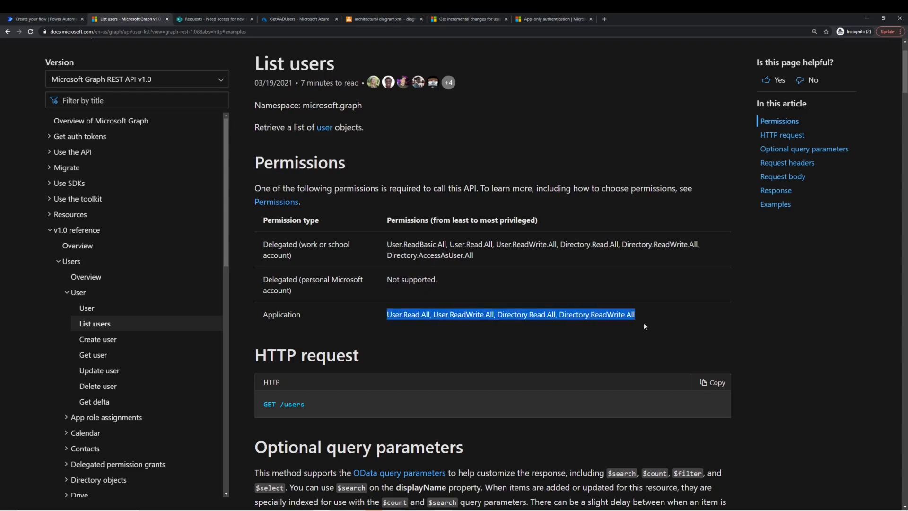
left_click(298, 19)
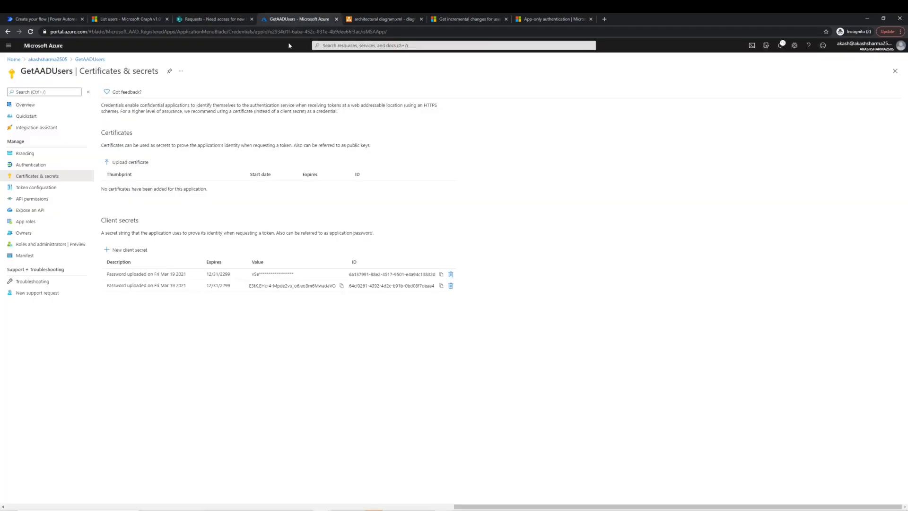
- Show GetAADUsers' API permissions and begin requesting a Microsoft Graph application permission
left_click(32, 199)
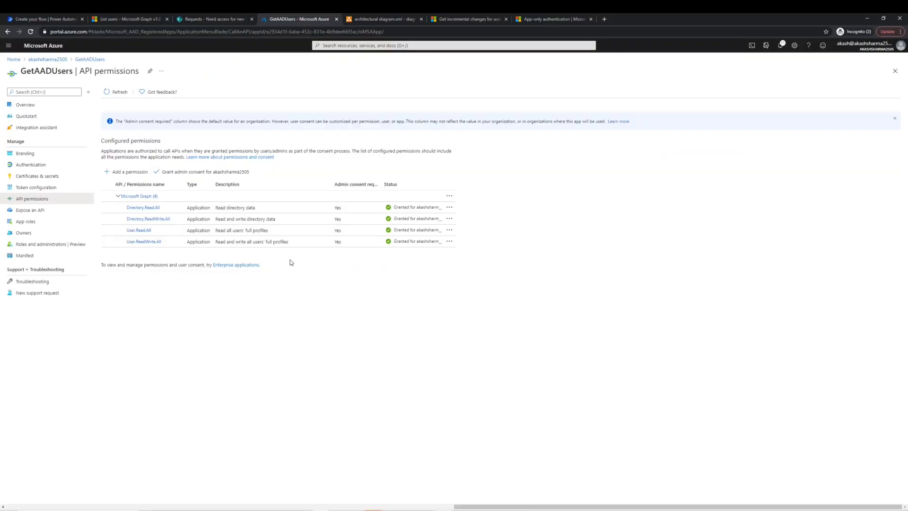
mouse_move(303, 253)
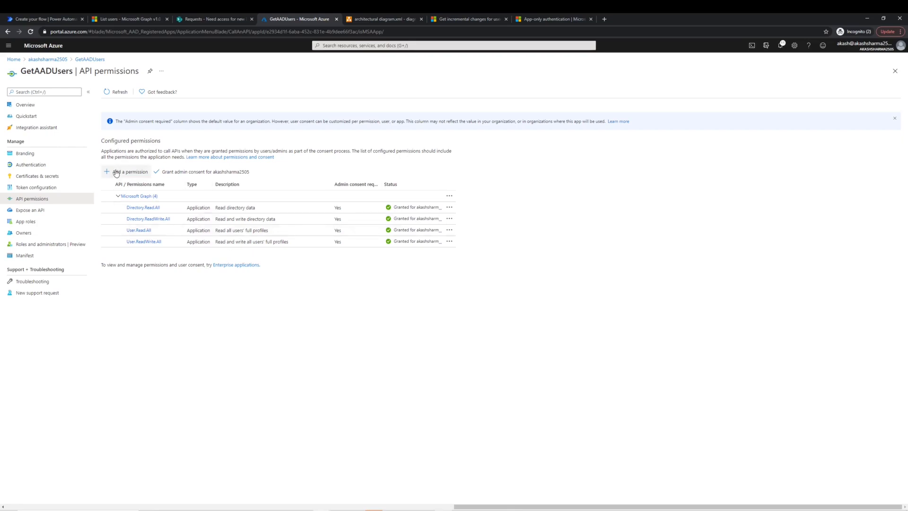
left_click(126, 171)
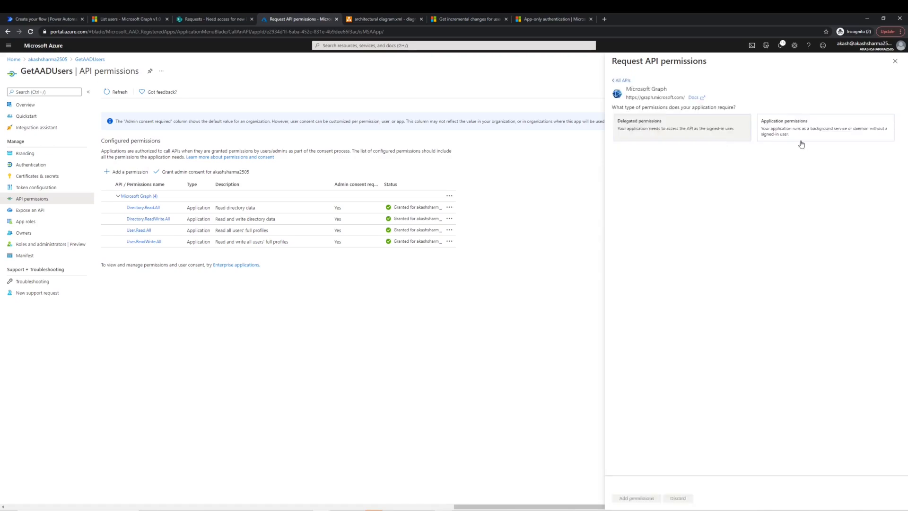
left_click(823, 128)
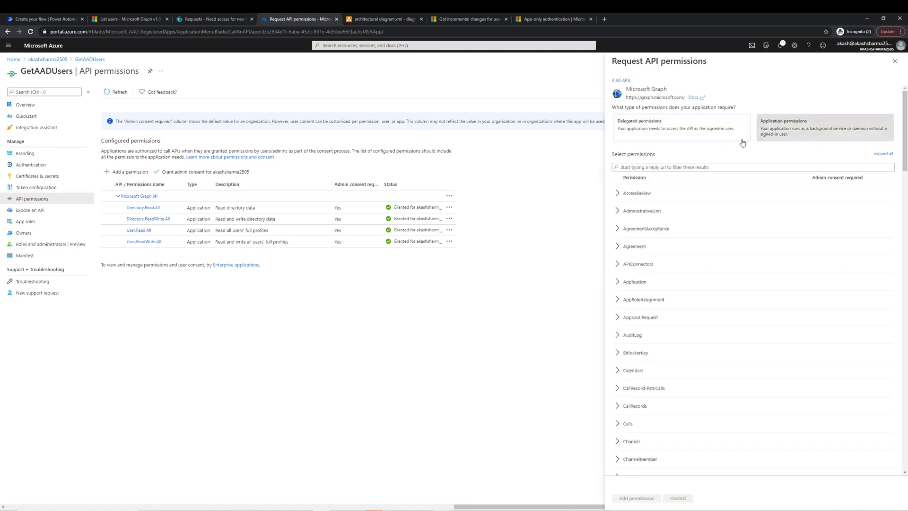
- Browse the AccessReview, AdministrativeUnit and AgreementAcceptance groups, then cancel the request
left_click(747, 166)
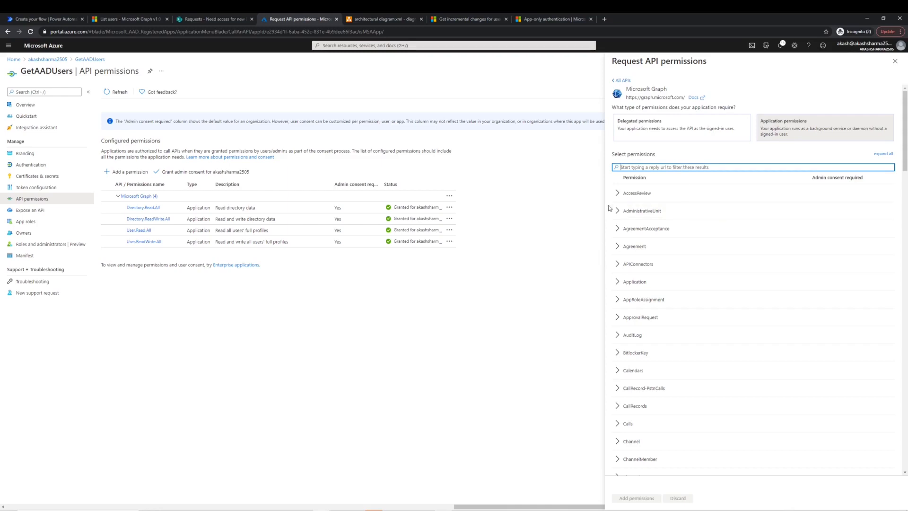
left_click(637, 193)
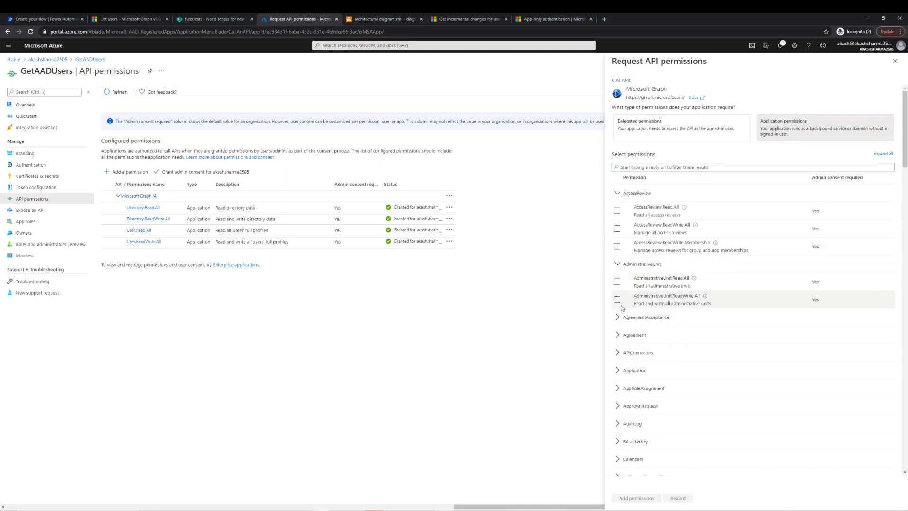
left_click(646, 317)
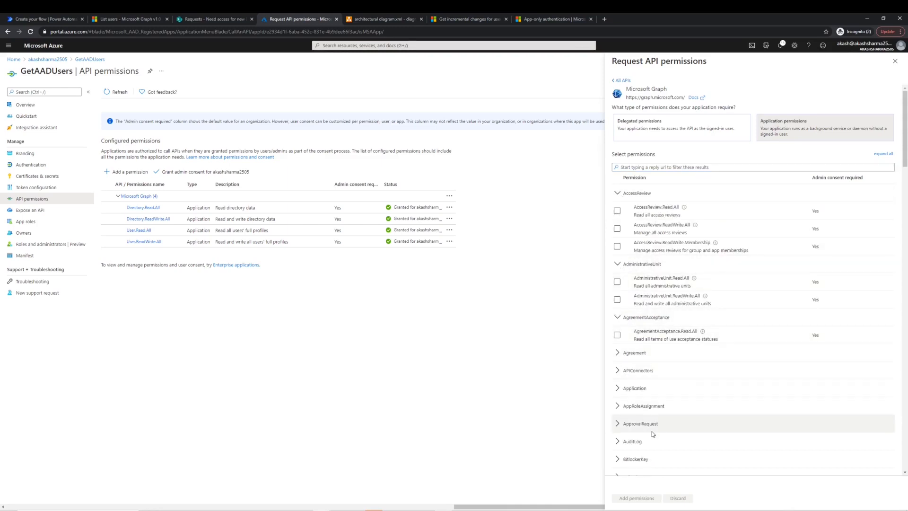
mouse_move(899, 101)
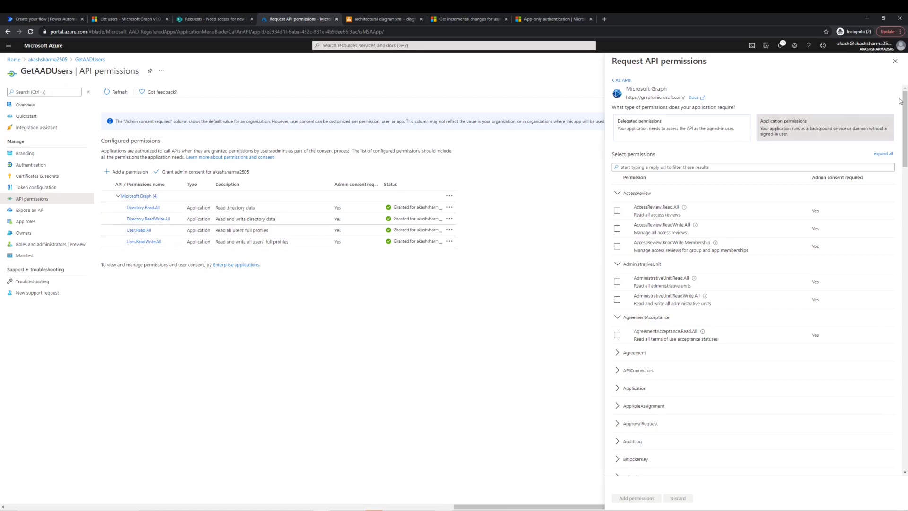
mouse_move(866, 85)
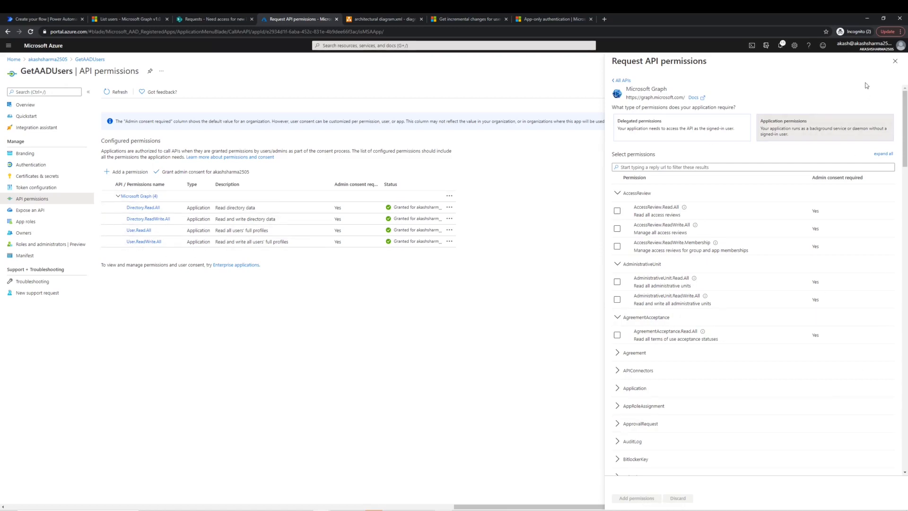
left_click(895, 61)
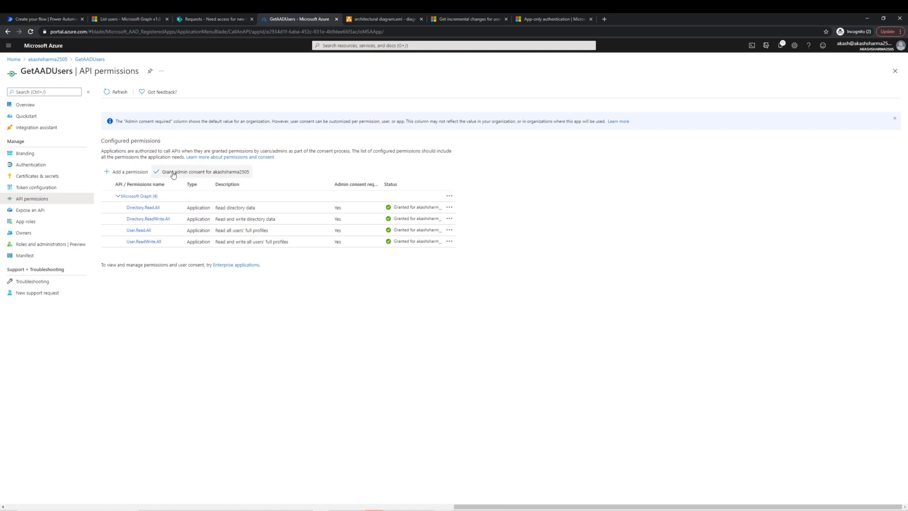
- Save the get ad users flow and run a manual test of it
left_click(44, 19)
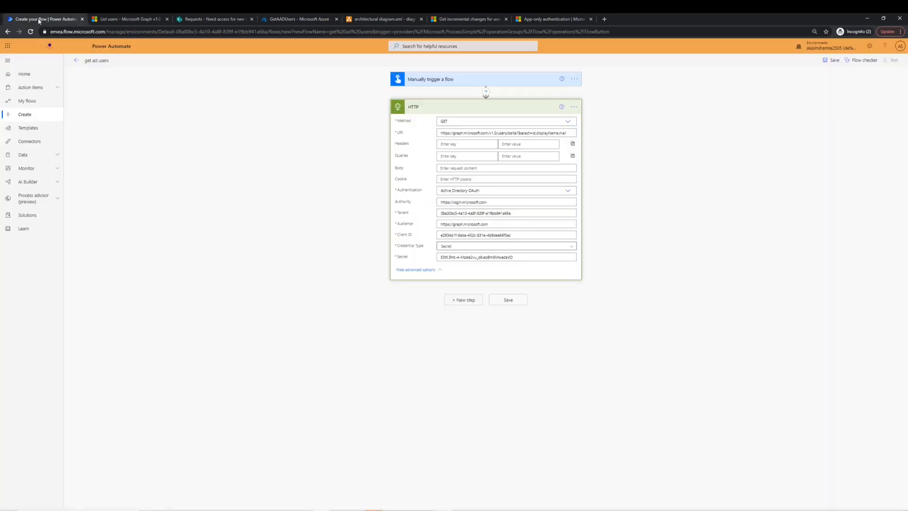
mouse_move(508, 300)
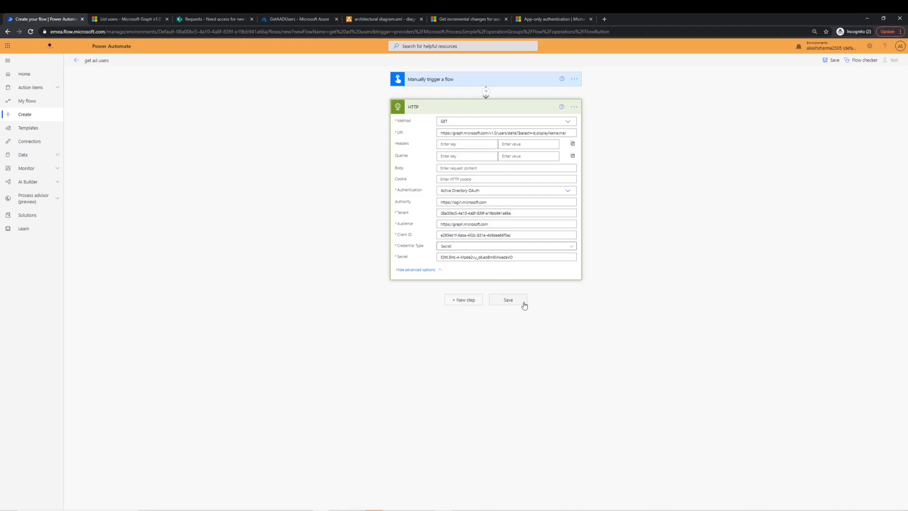
left_click(508, 300)
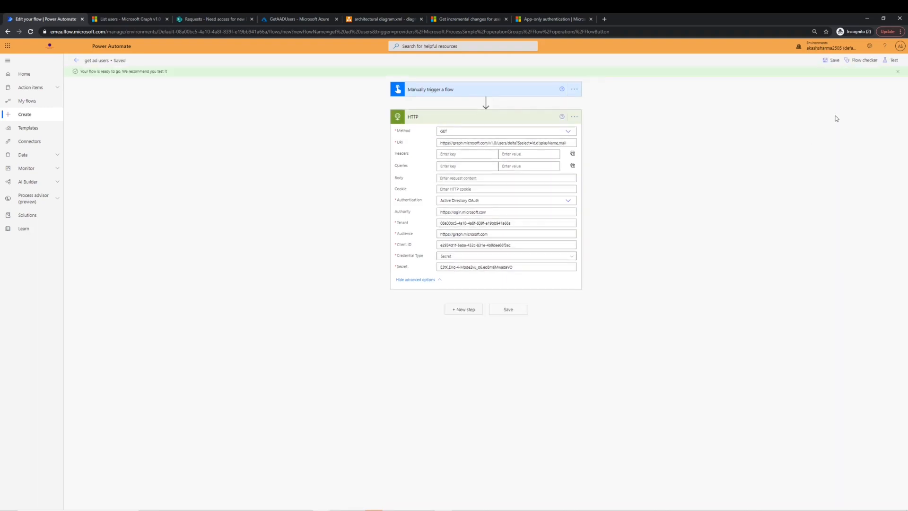
left_click(892, 60)
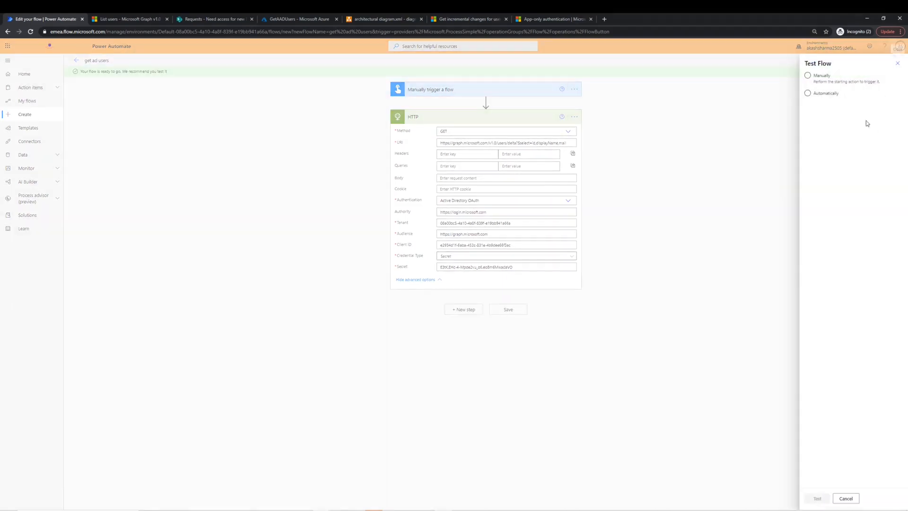
left_click(817, 499)
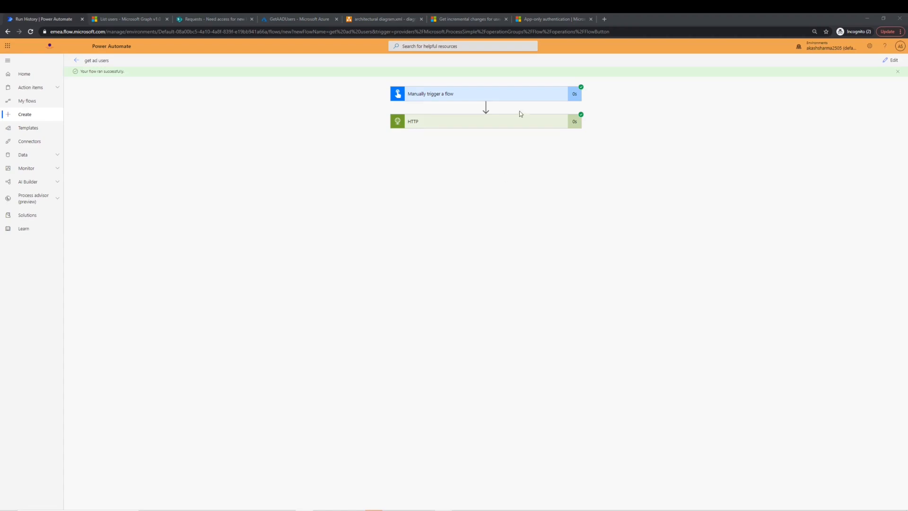
- Inspect the HTTP step's run output, scrolling through the returned users list body
left_click(478, 121)
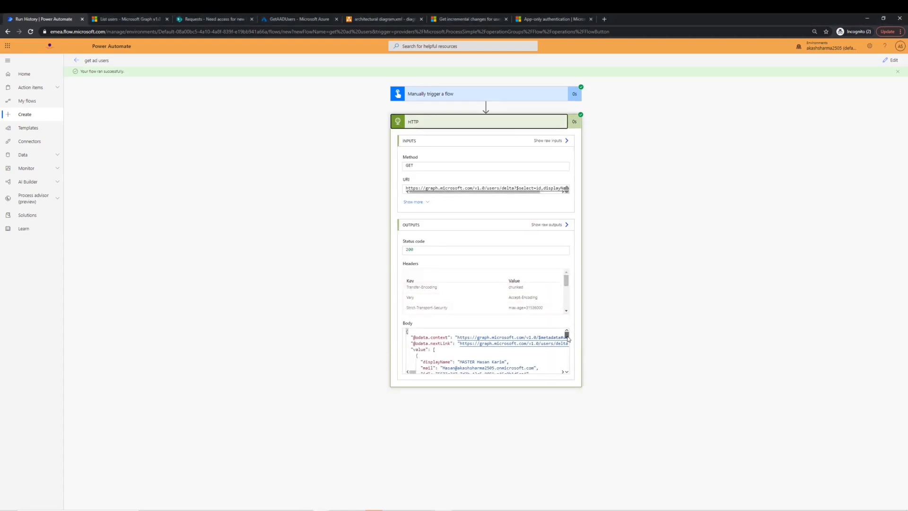
scroll("down", 3)
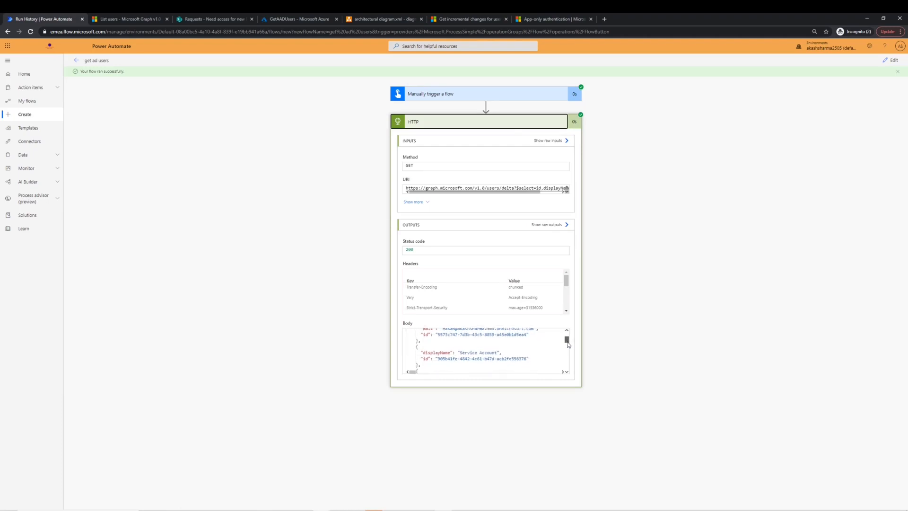
scroll("down", 3)
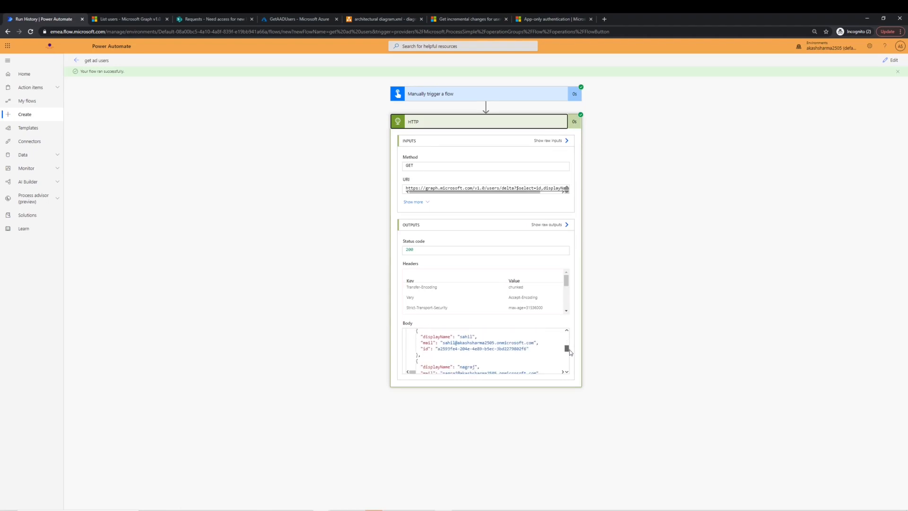
scroll("down", 3)
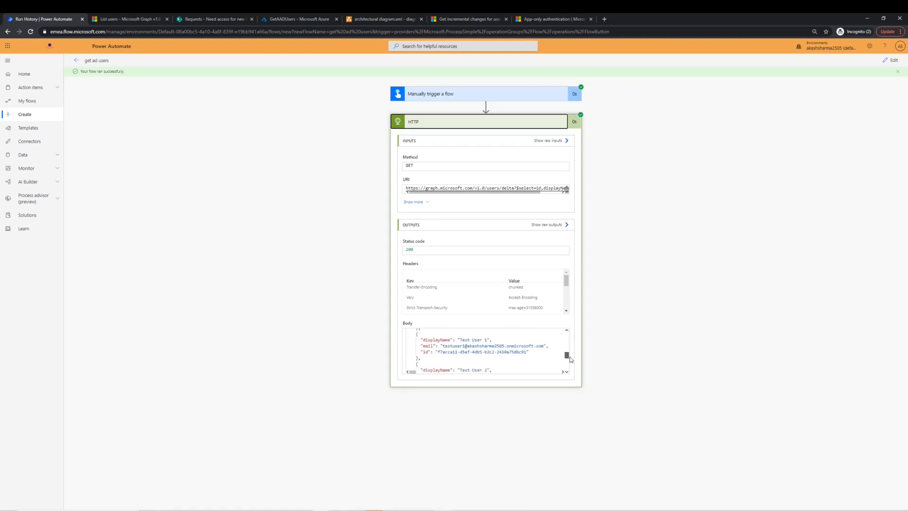
scroll("down", 3)
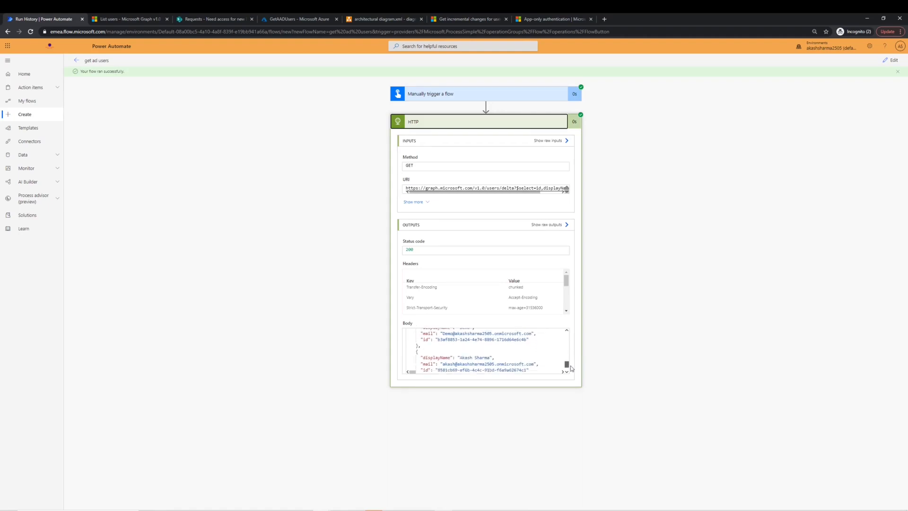
scroll("down", 3)
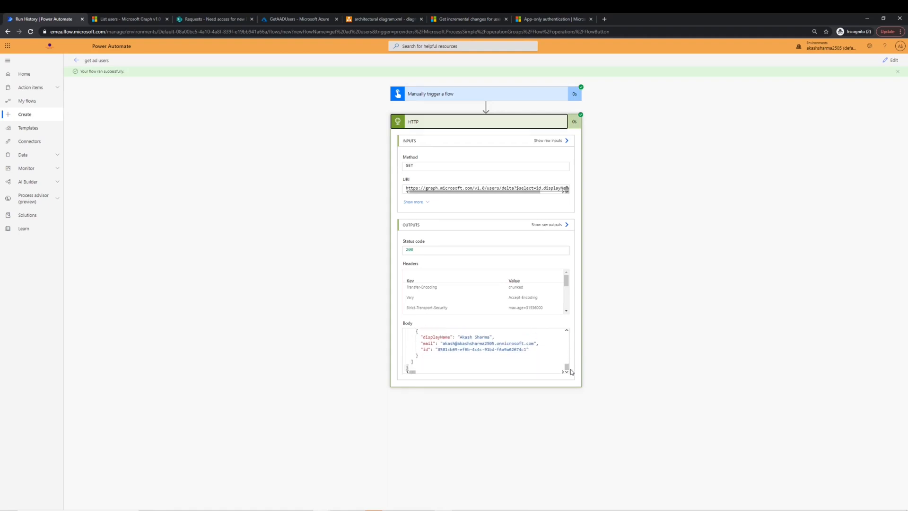
scroll("down", 3)
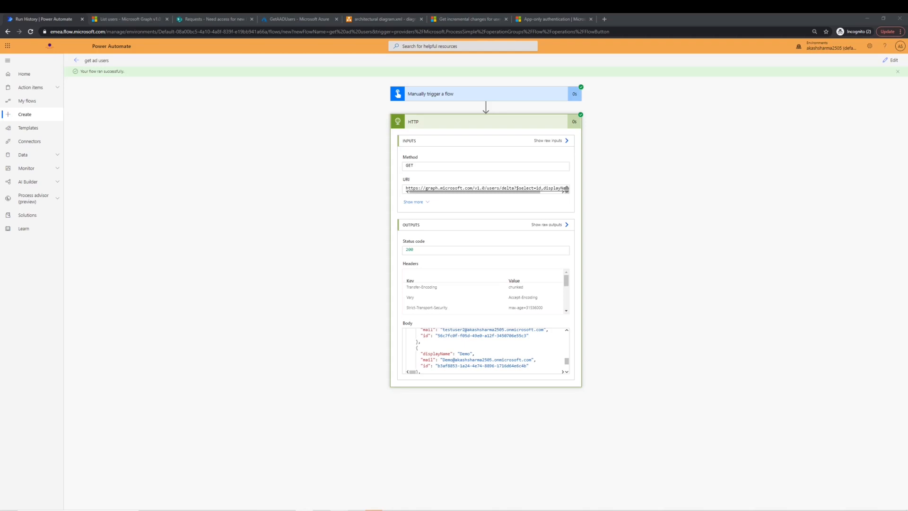
scroll("up", 3)
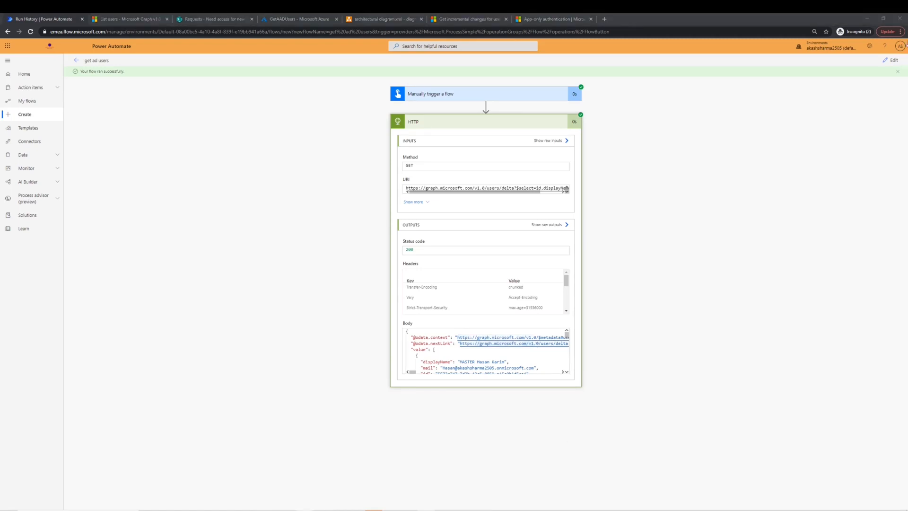
- Add an Initialize variable URL (String) before HTTP, valued with the copied Graph users request address
left_click(893, 60)
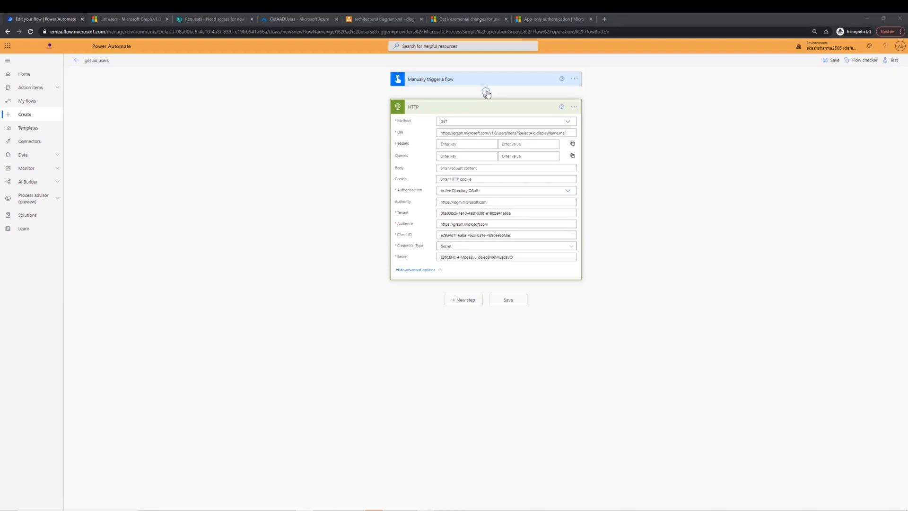
left_click(487, 92)
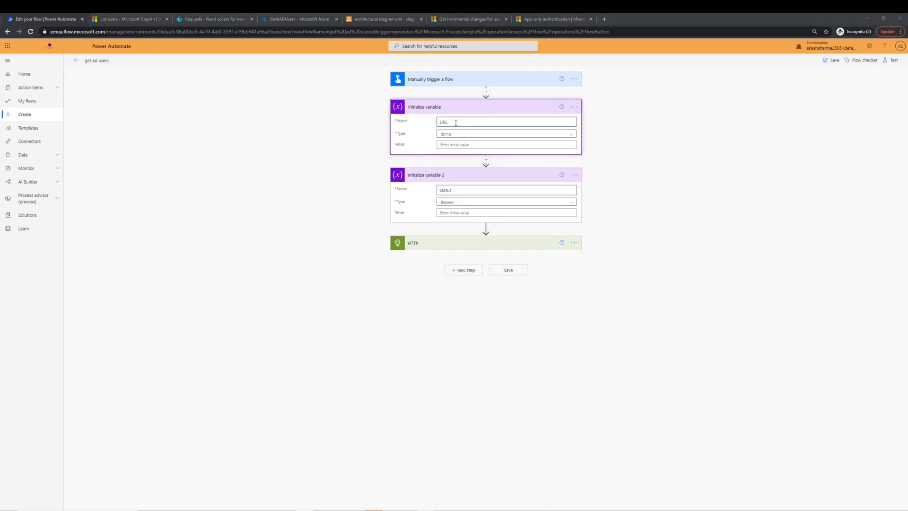
left_click(506, 145)
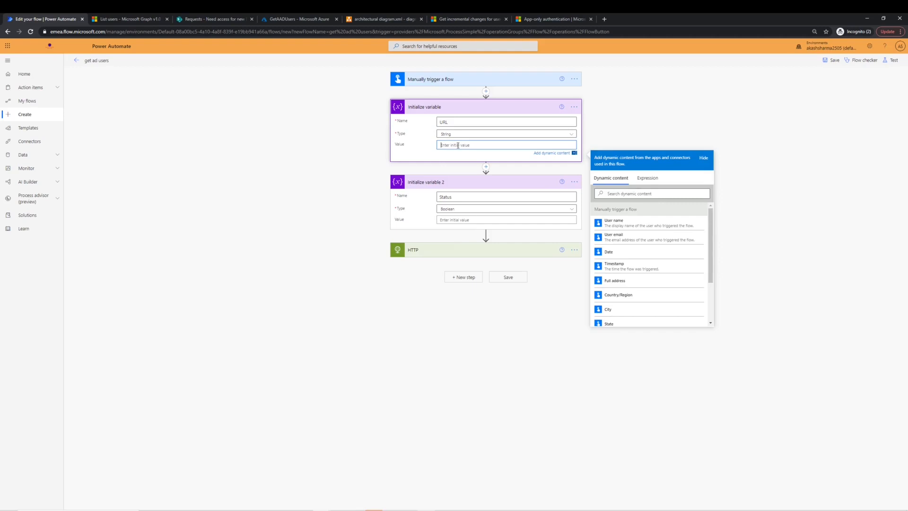
mouse_move(498, 289)
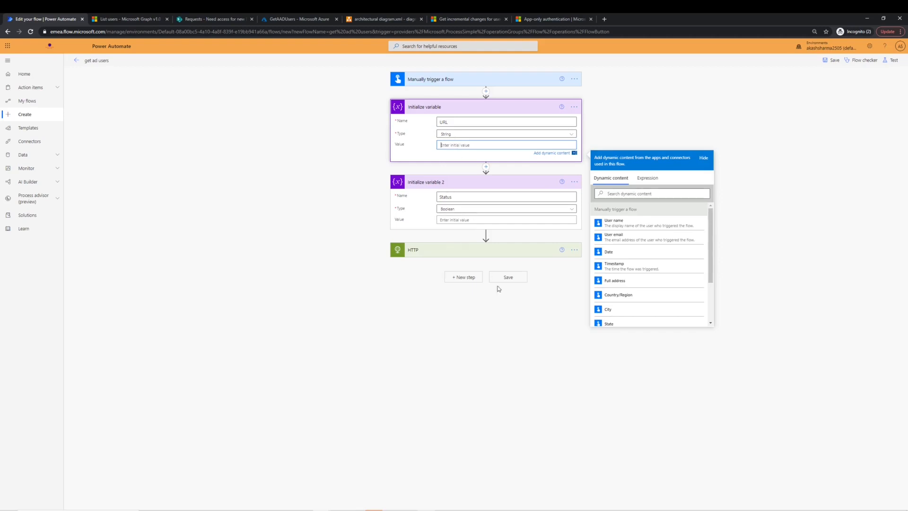
left_click(412, 250)
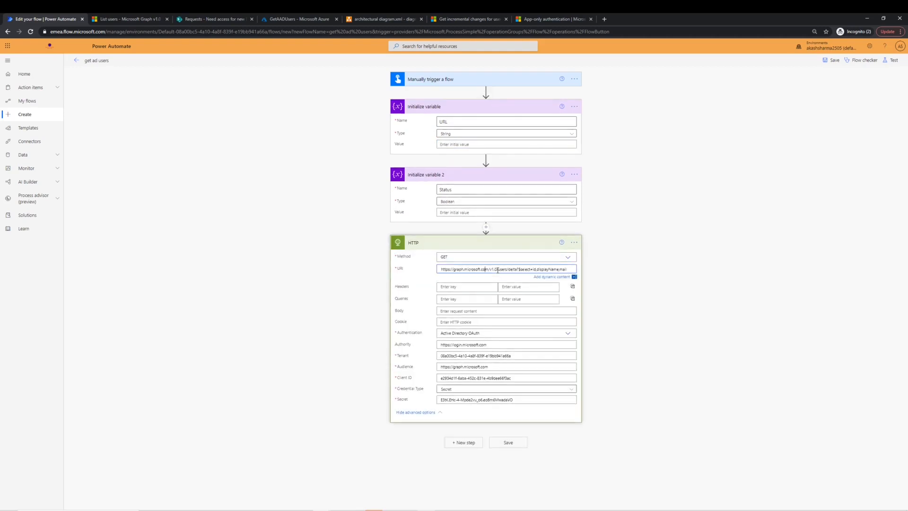
left_click(506, 144)
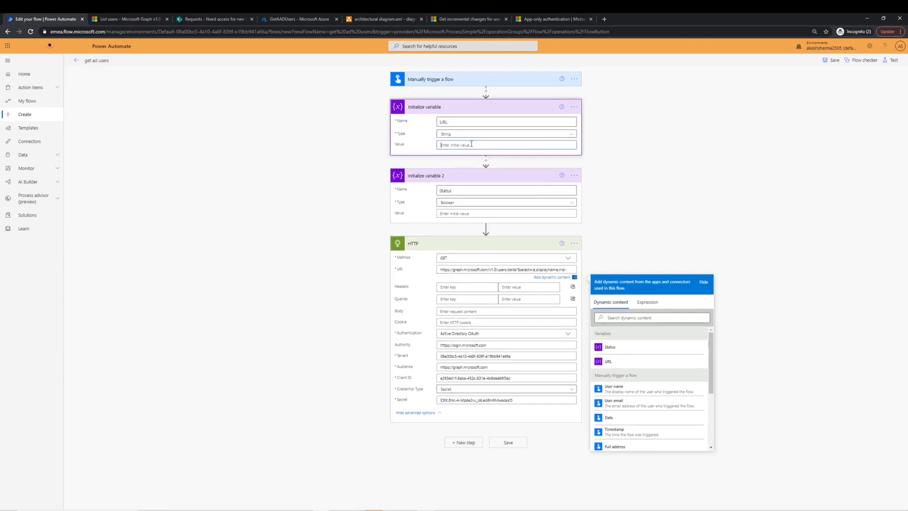
left_click(607, 362)
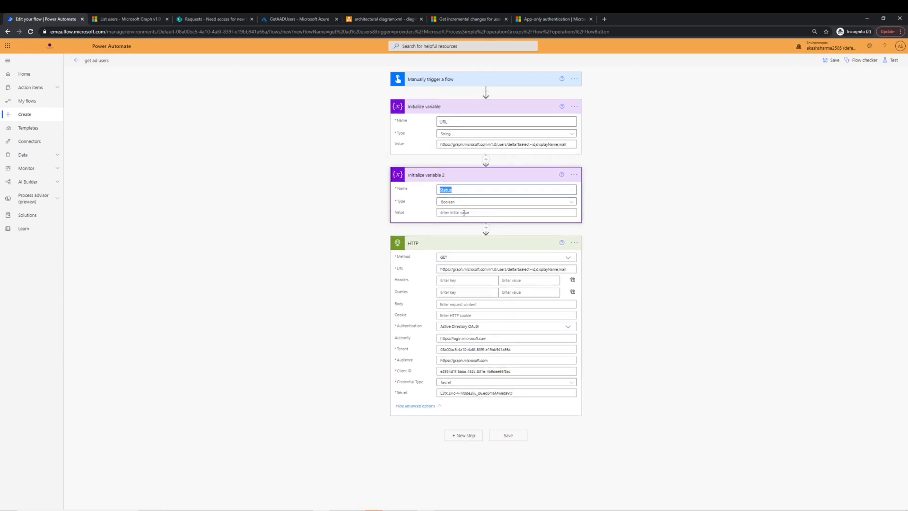
- Add a Boolean Status variable and start giving it an expression value
left_click(506, 213)
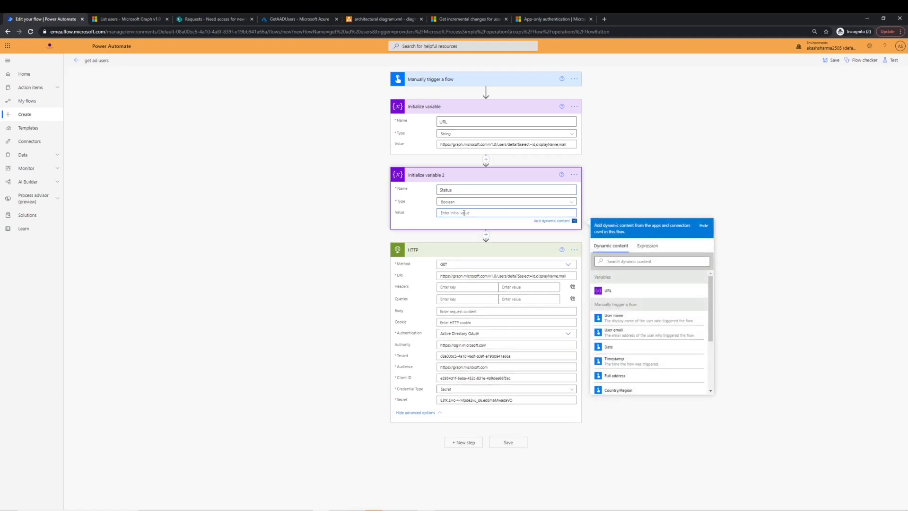
left_click(463, 442)
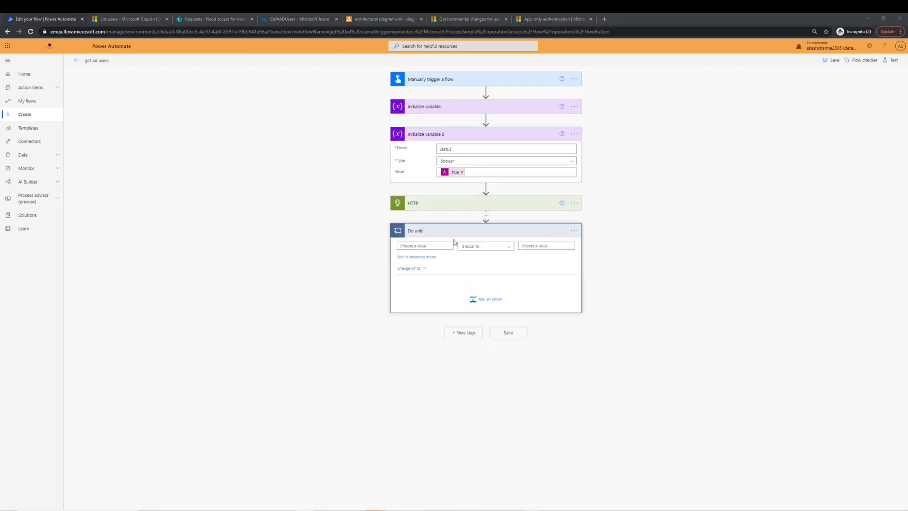
- Set the Do until condition to Status is equal to the expression false
left_click(425, 246)
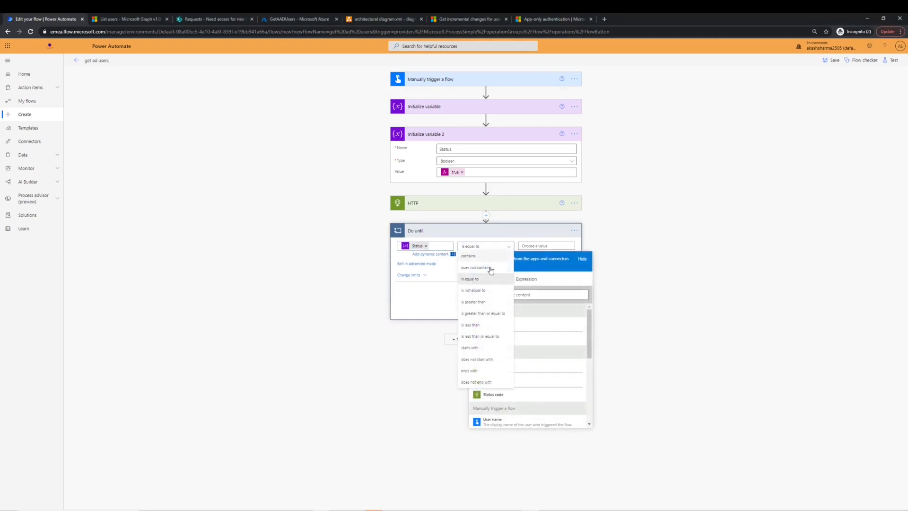
left_click(647, 285)
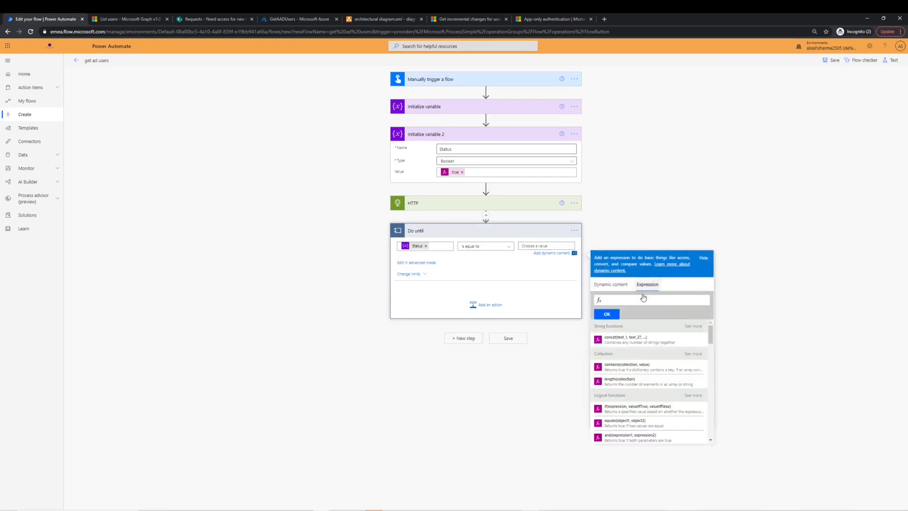
left_click(607, 314)
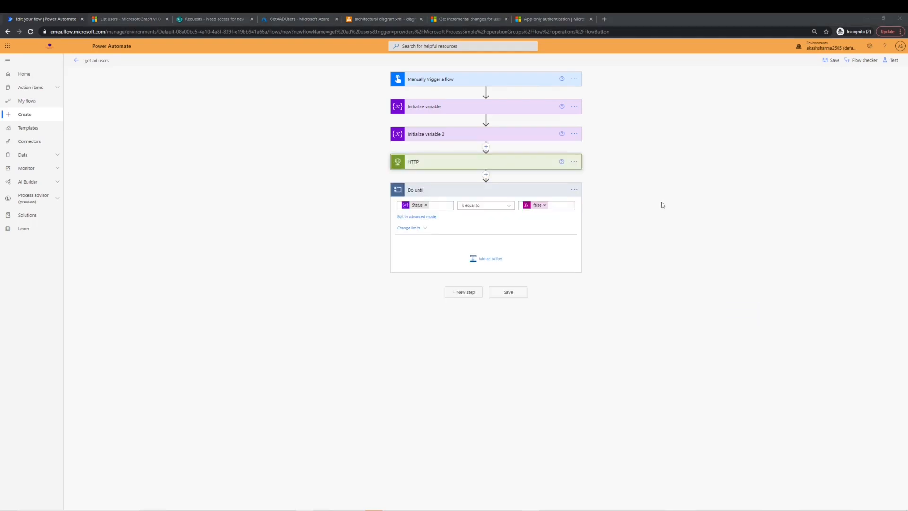
mouse_move(495, 162)
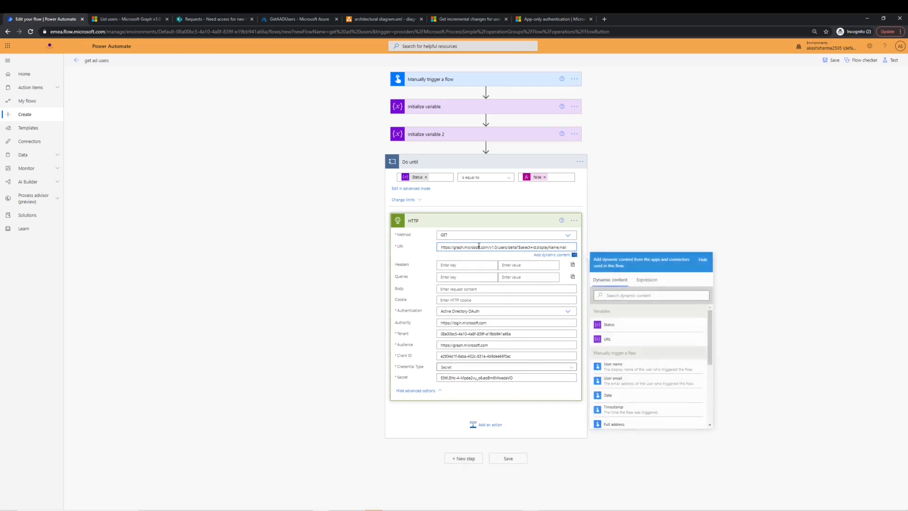
- Replace the HTTP action's fixed address with the URL variable inside the loop
triple_click(506, 247)
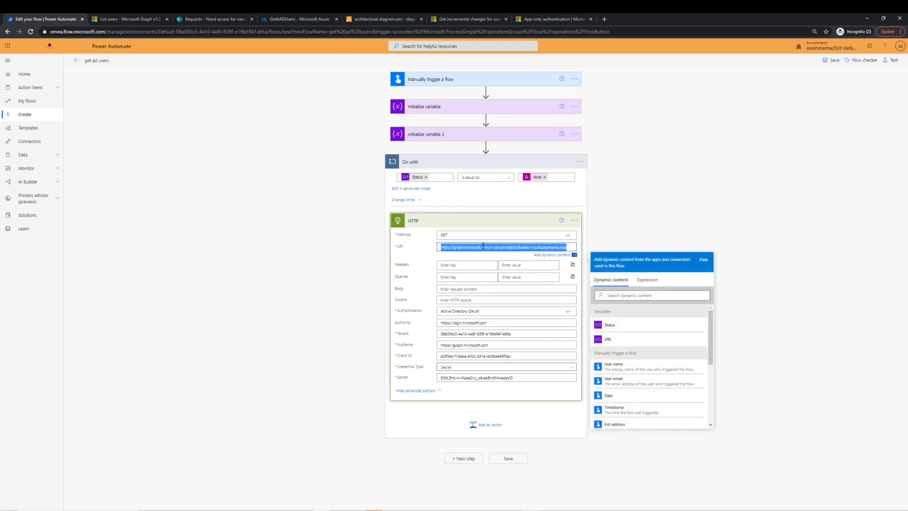
left_click(609, 340)
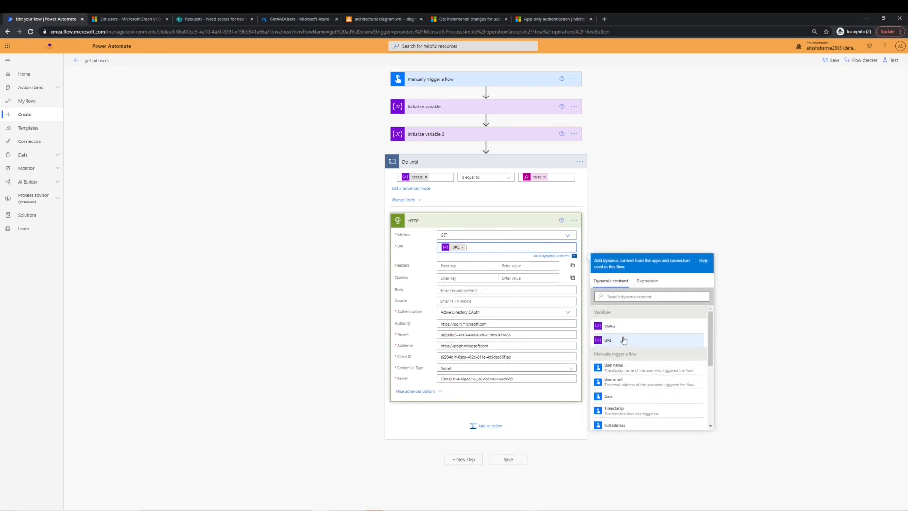
mouse_move(422, 254)
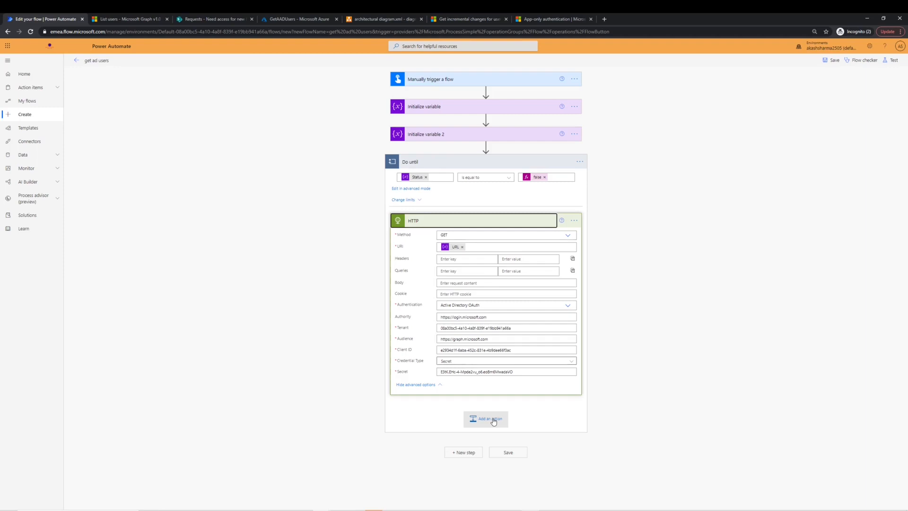
left_click(485, 420)
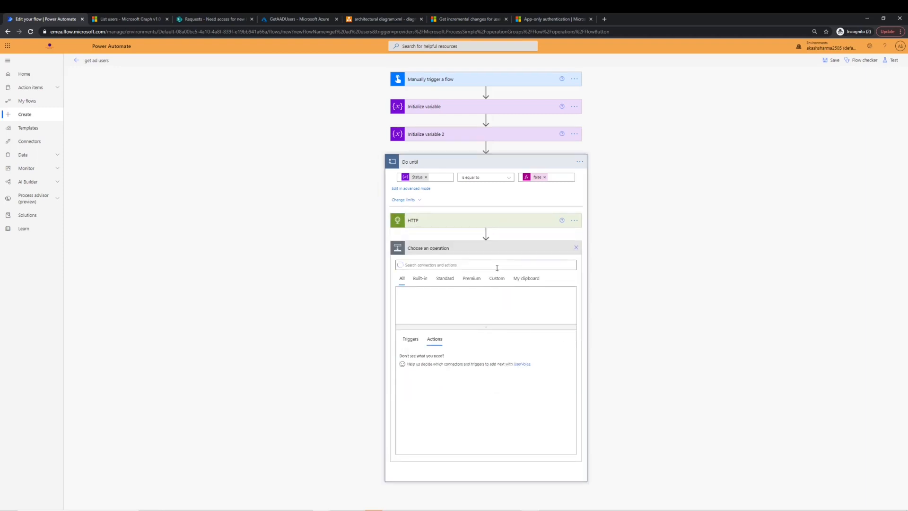
- Add a Condition after HTTP testing length(body('HTTP')?['value']) is greater than 0
left_click(576, 248)
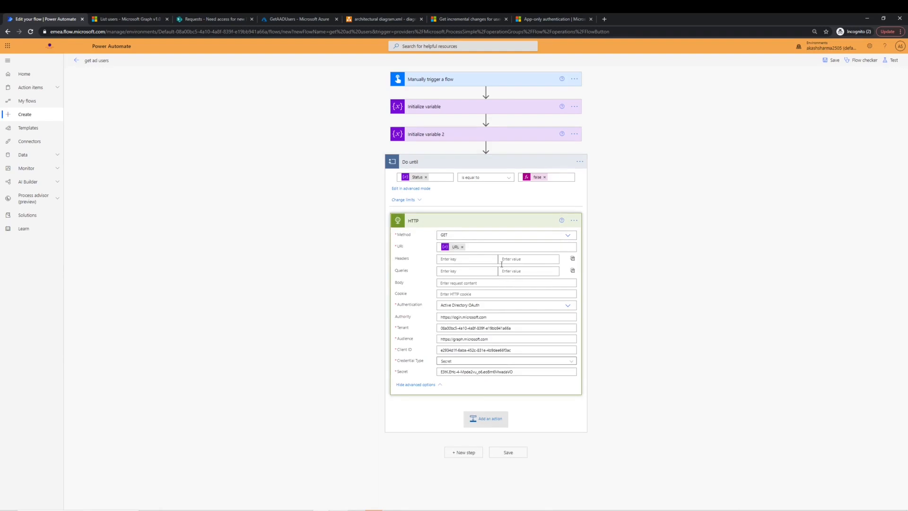
left_click(486, 419)
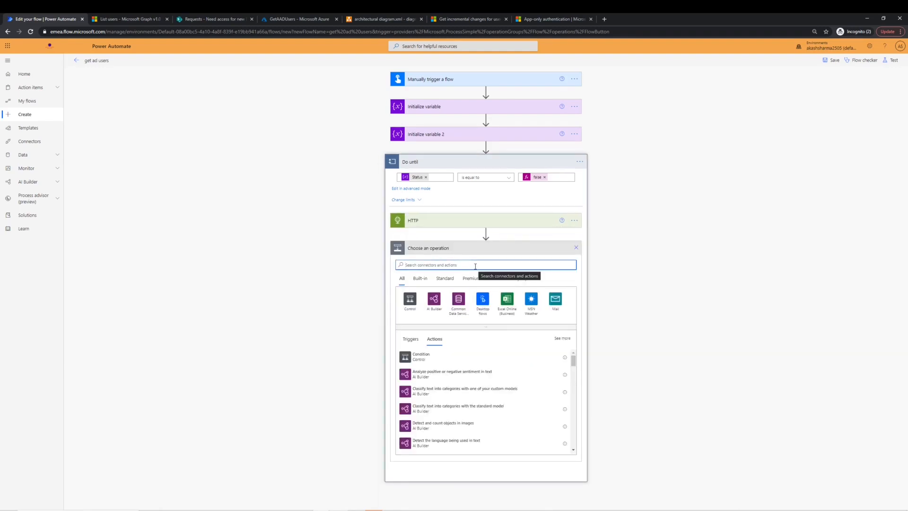
left_click(420, 357)
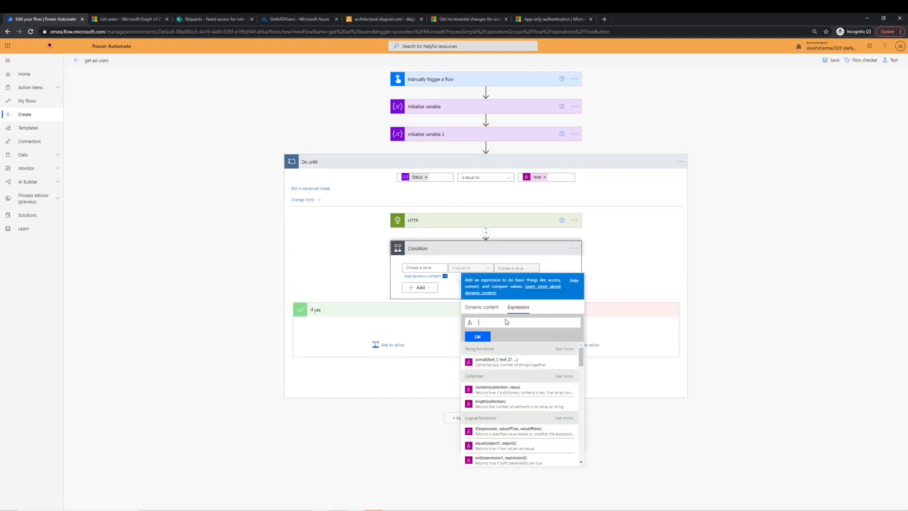
type("length(body('HTTP')?['value'])")
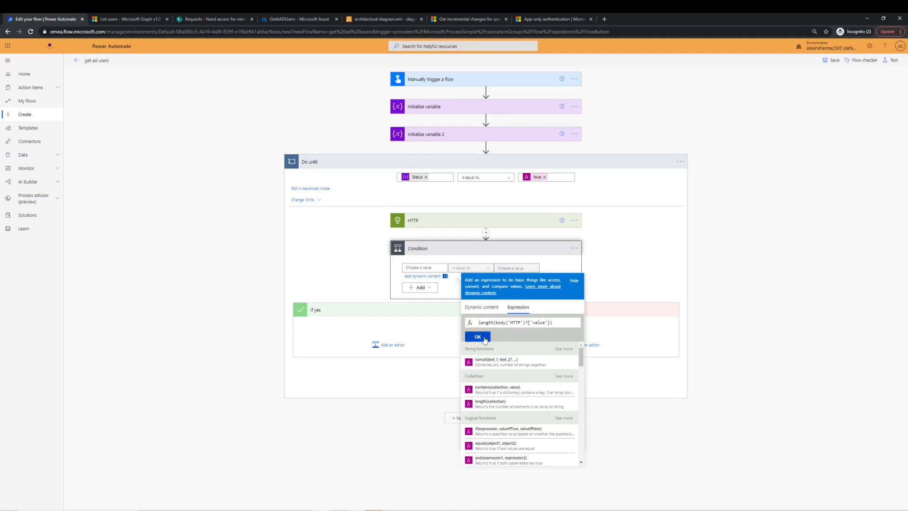
left_click(476, 337)
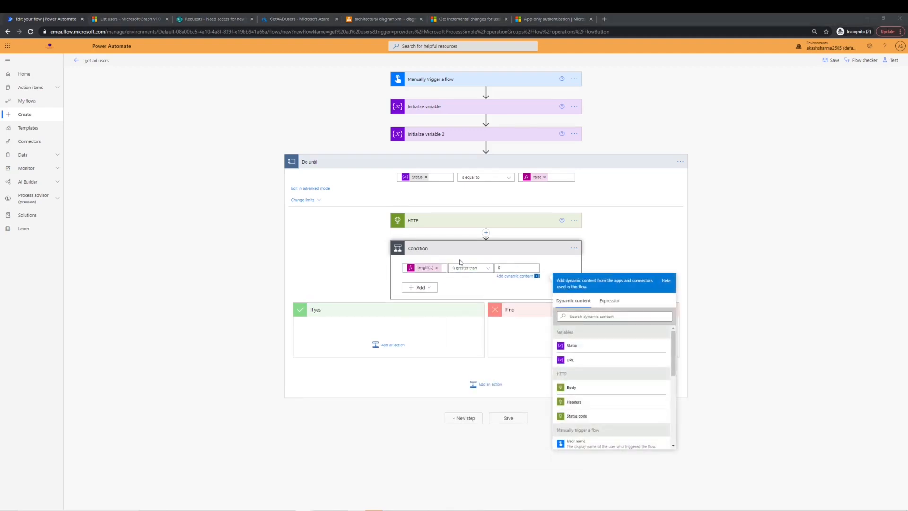
mouse_move(476, 255)
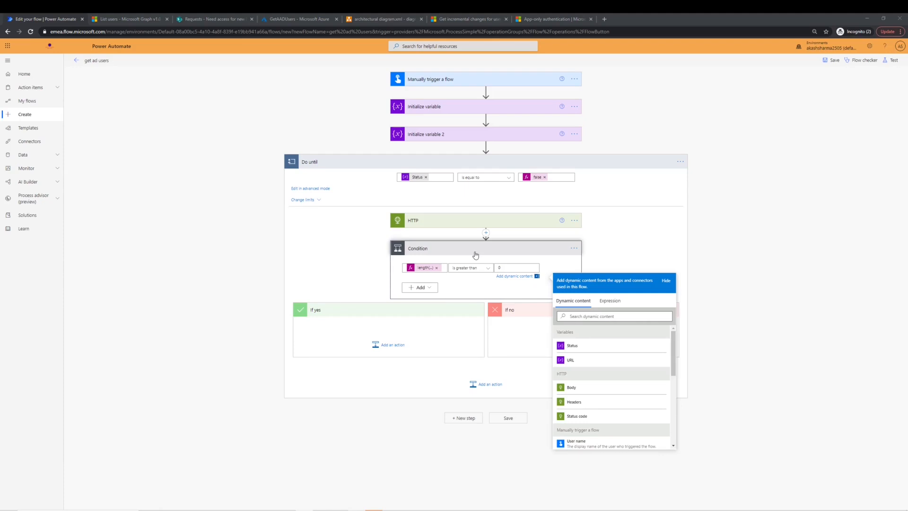
mouse_move(377, 328)
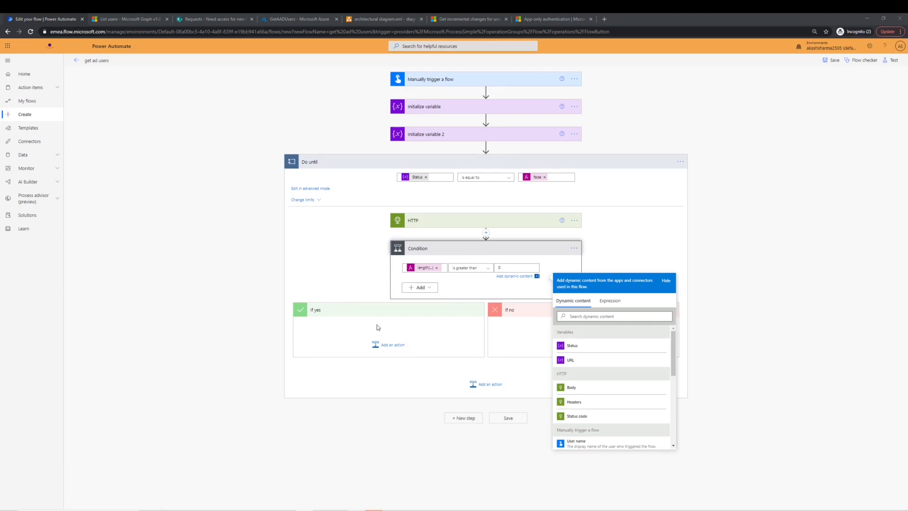
left_click(516, 268)
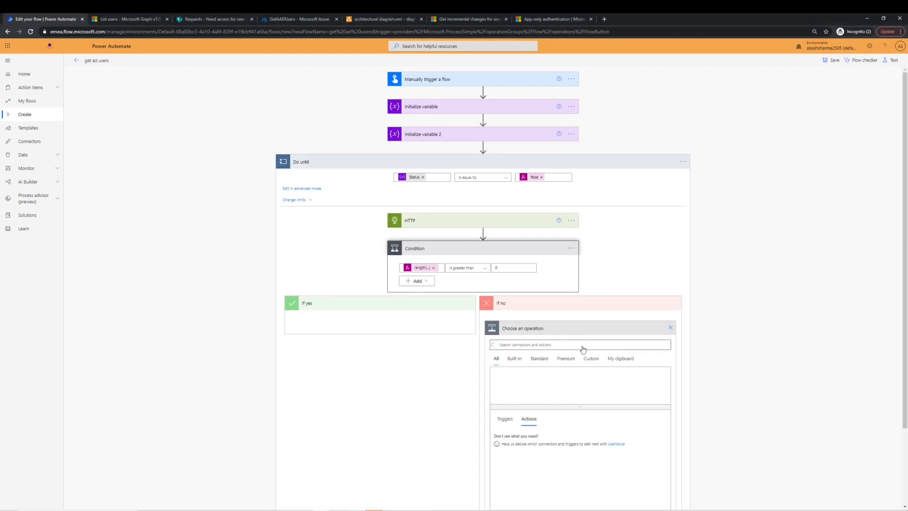
type("set var")
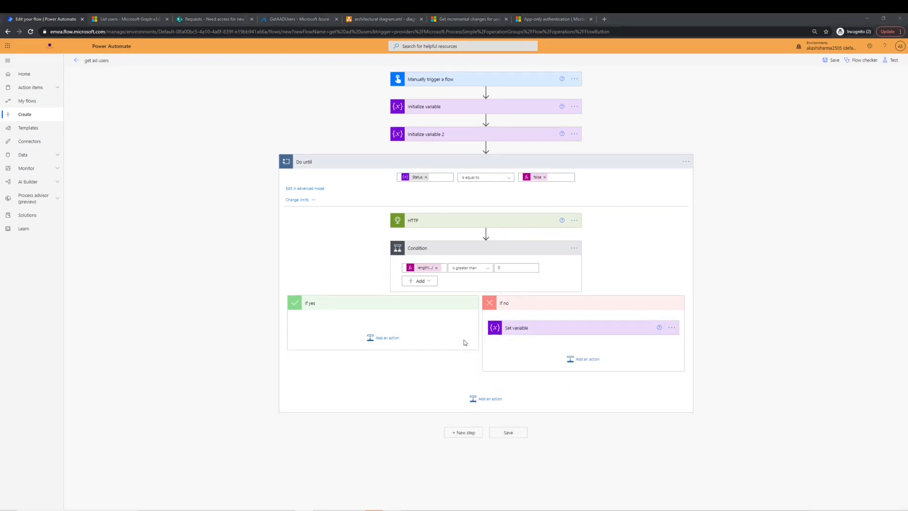
mouse_move(393, 334)
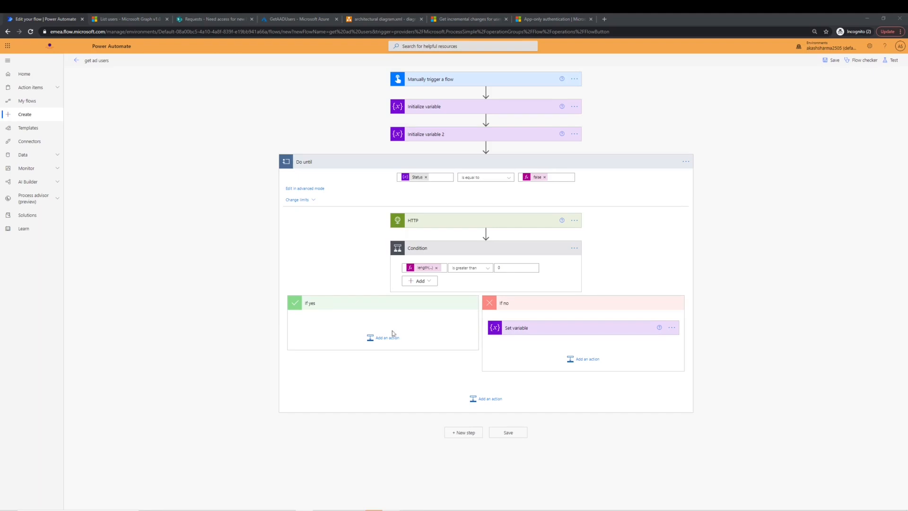
left_click(385, 336)
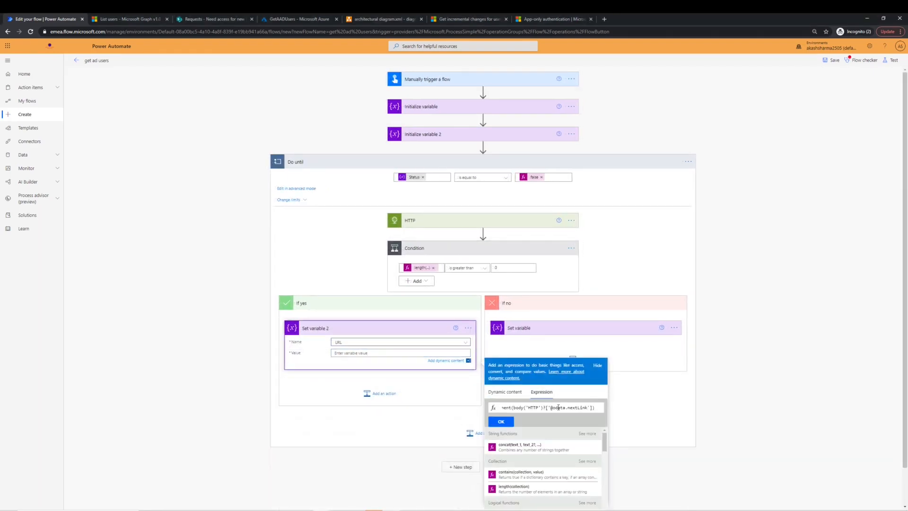
left_click(501, 421)
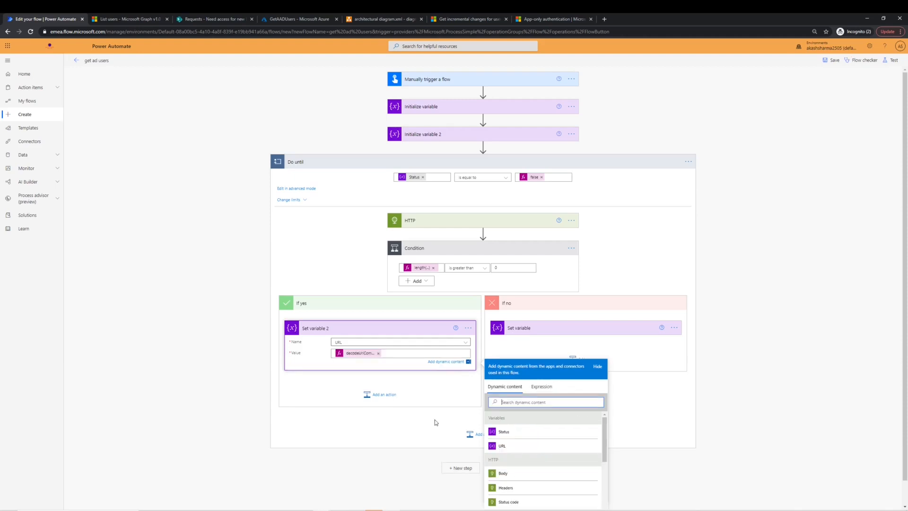
mouse_move(460, 219)
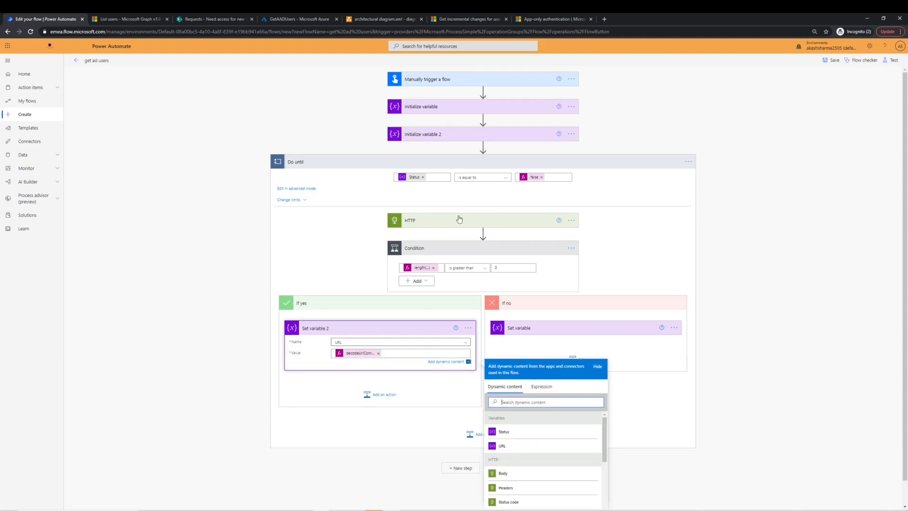
mouse_move(471, 226)
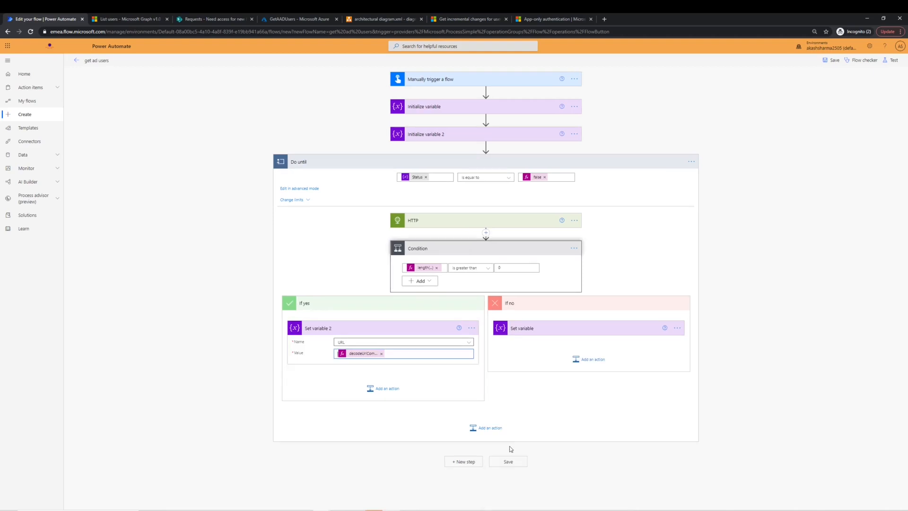
left_click(891, 61)
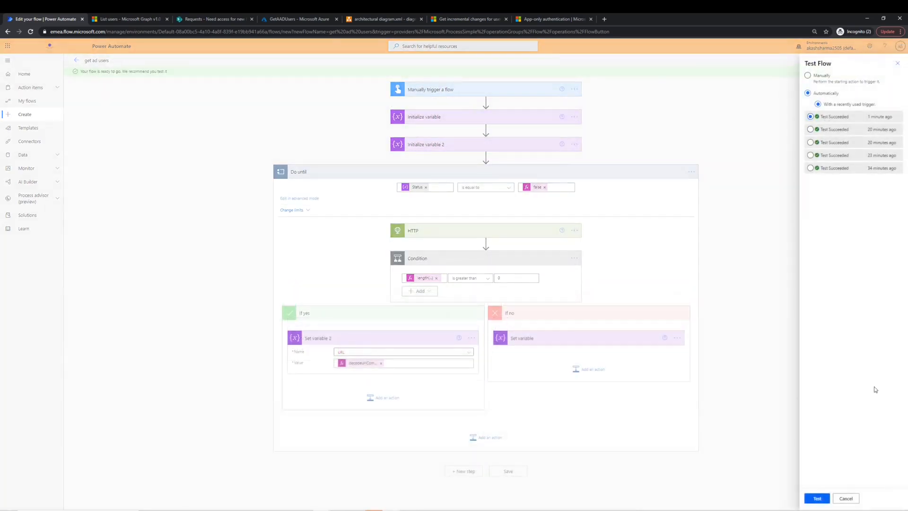
- Run the test and check iteration 2 of the Do until, where Status was set to false
left_click(817, 499)
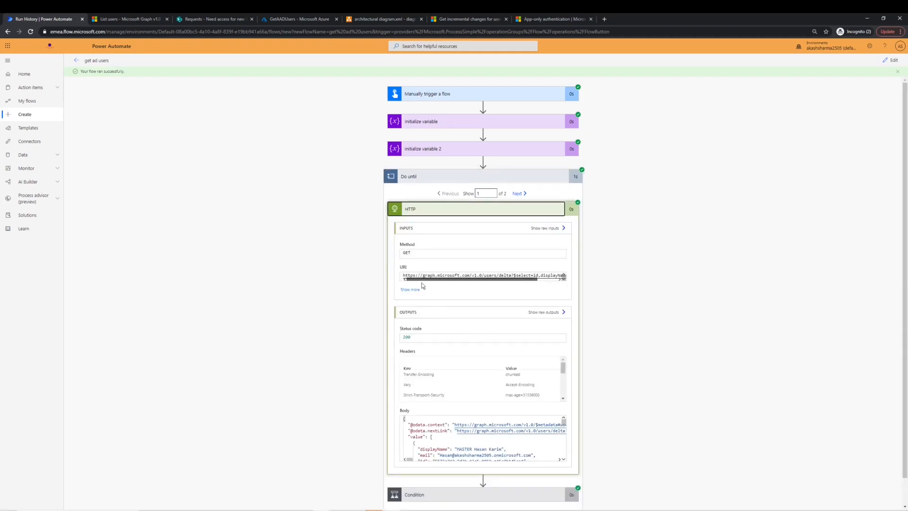
scroll("down", 3)
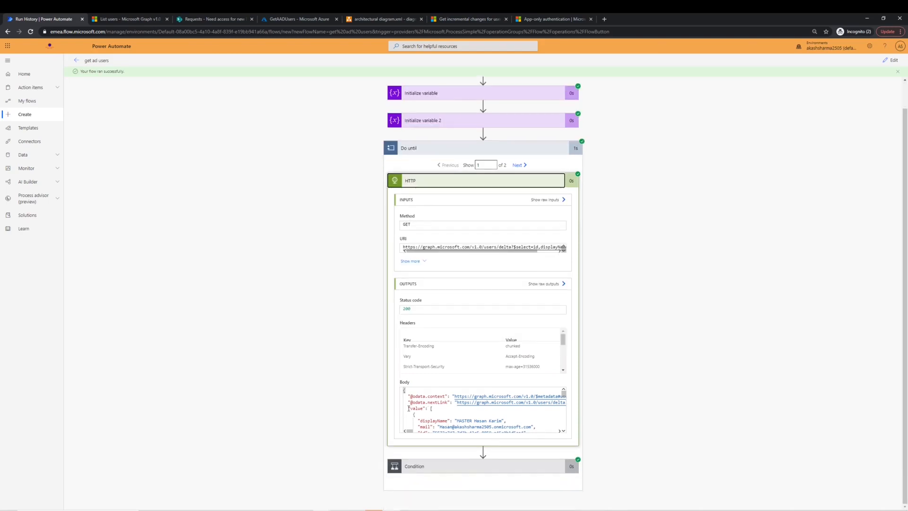
left_click(519, 165)
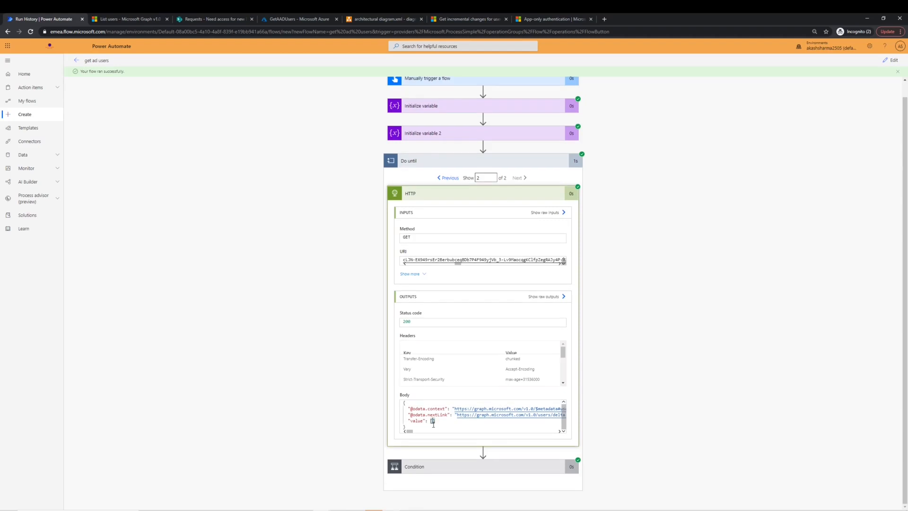
scroll("down", 3)
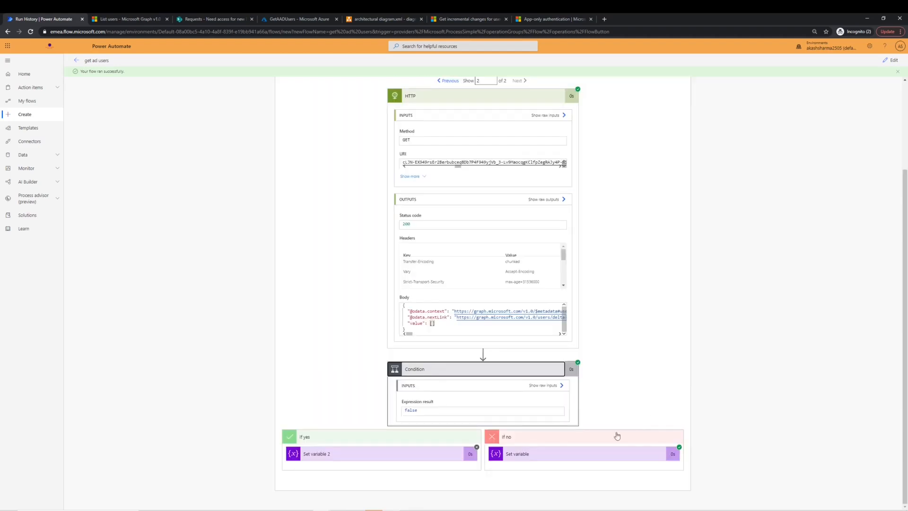
mouse_move(520, 445)
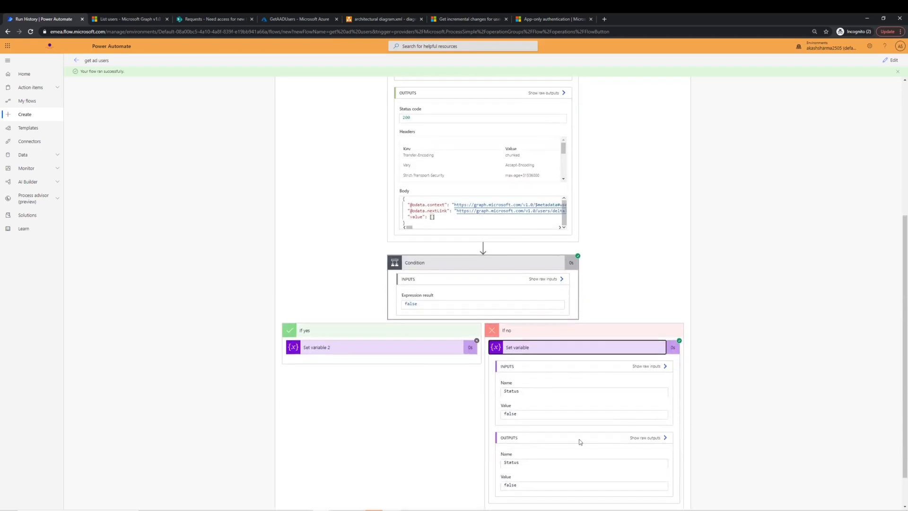
double_click(510, 485)
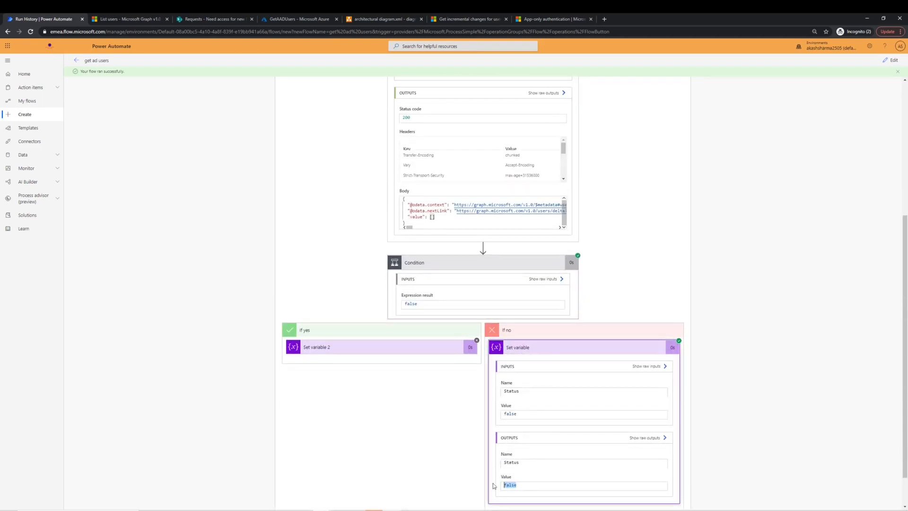
scroll("up", 3)
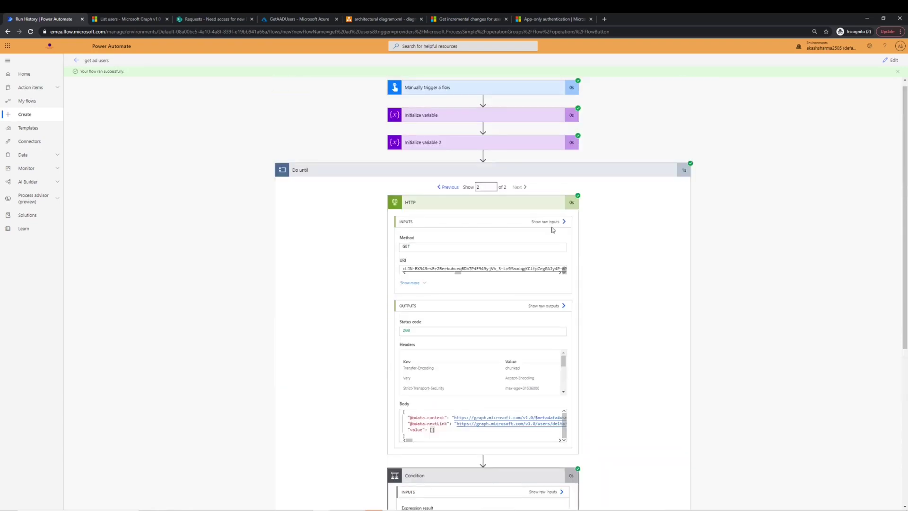
mouse_move(473, 265)
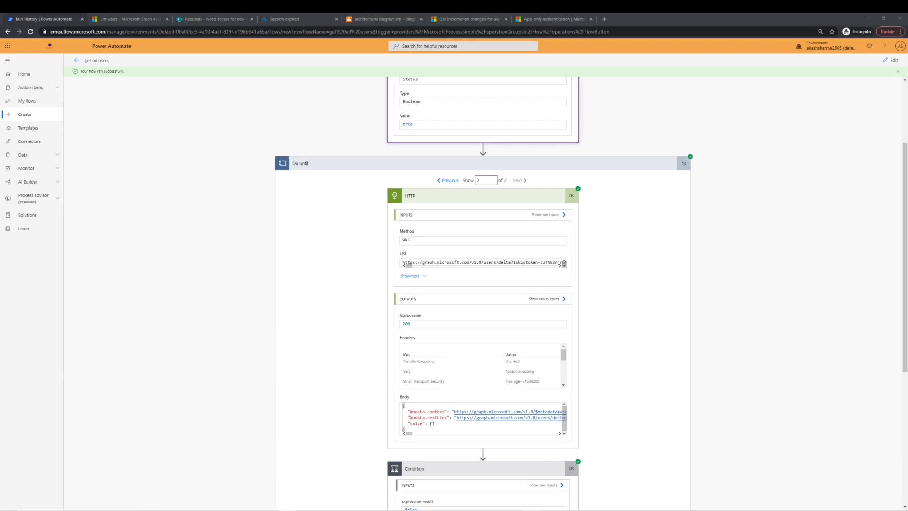
scroll("up", 3)
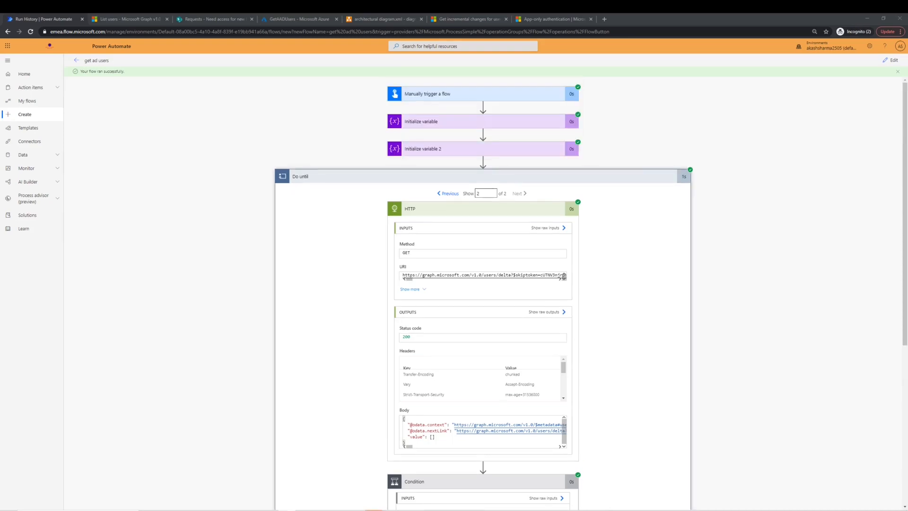